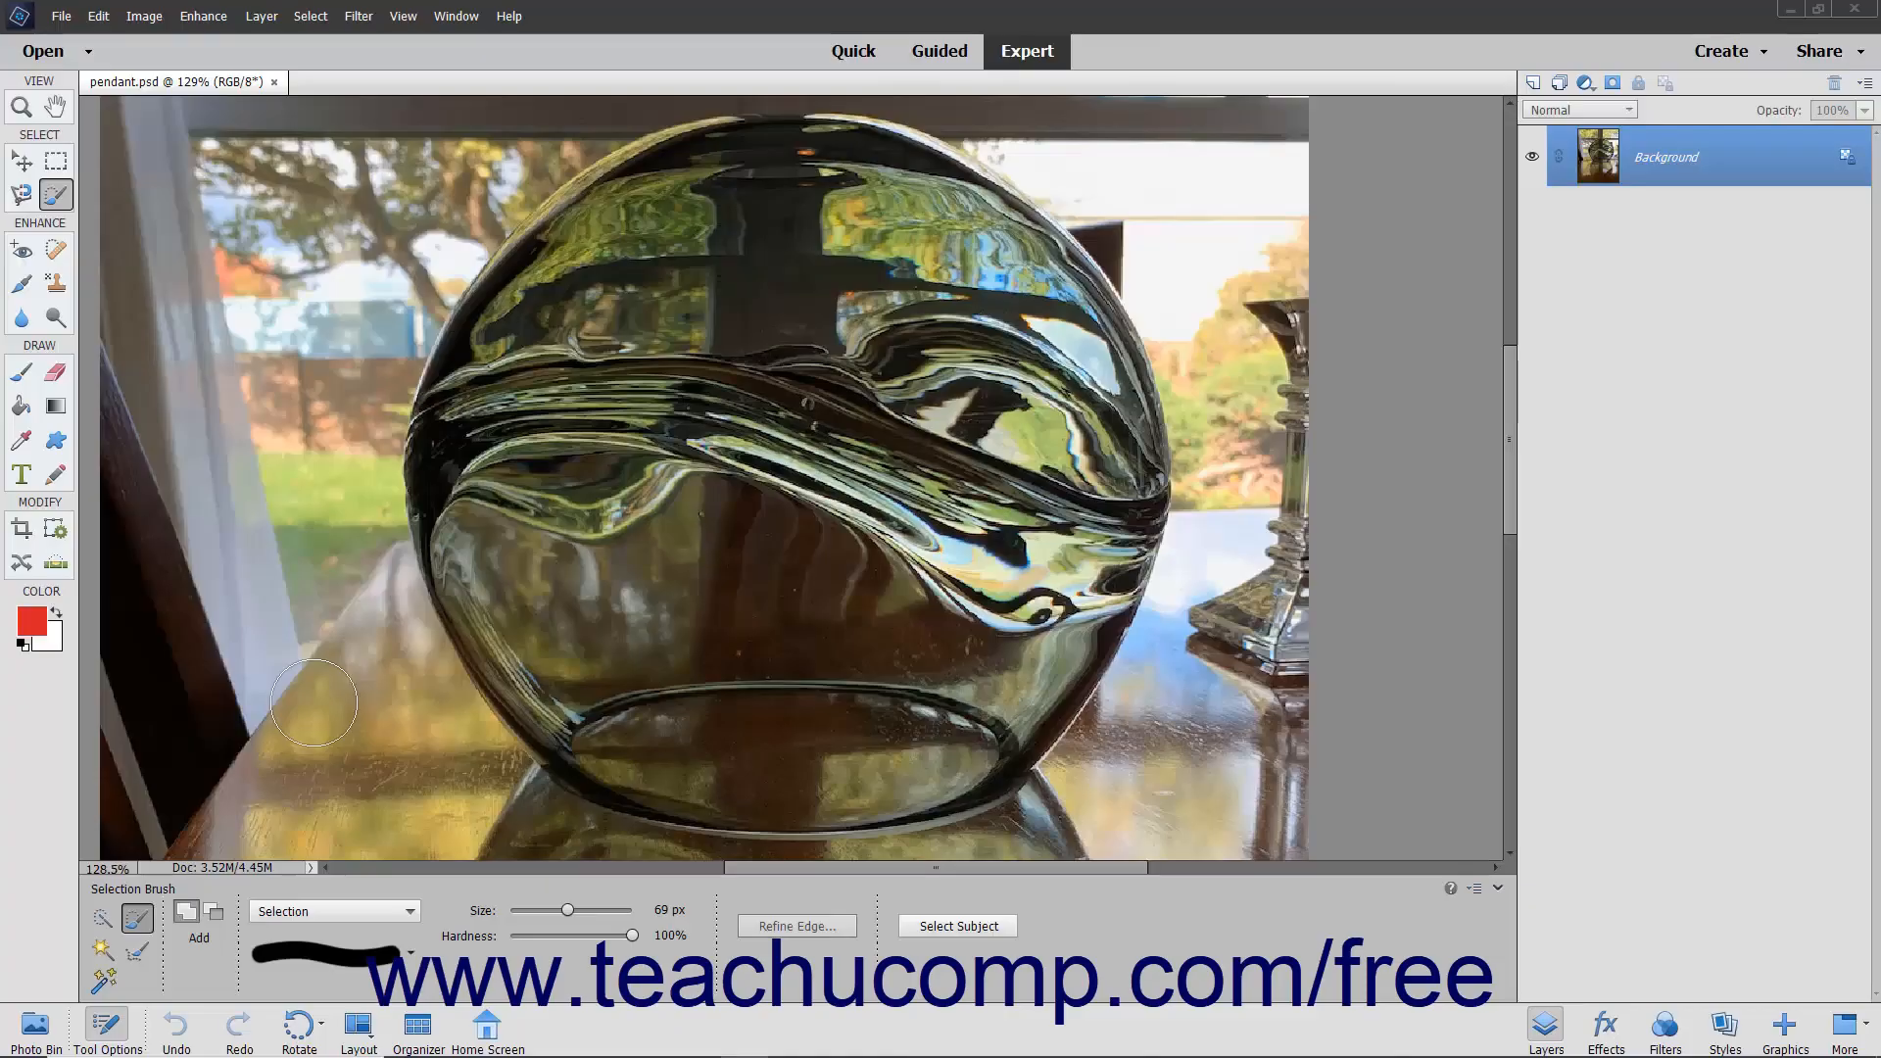
- Display the Selection Brush's mode list showing the Selection and Mask options
left_click(135, 918)
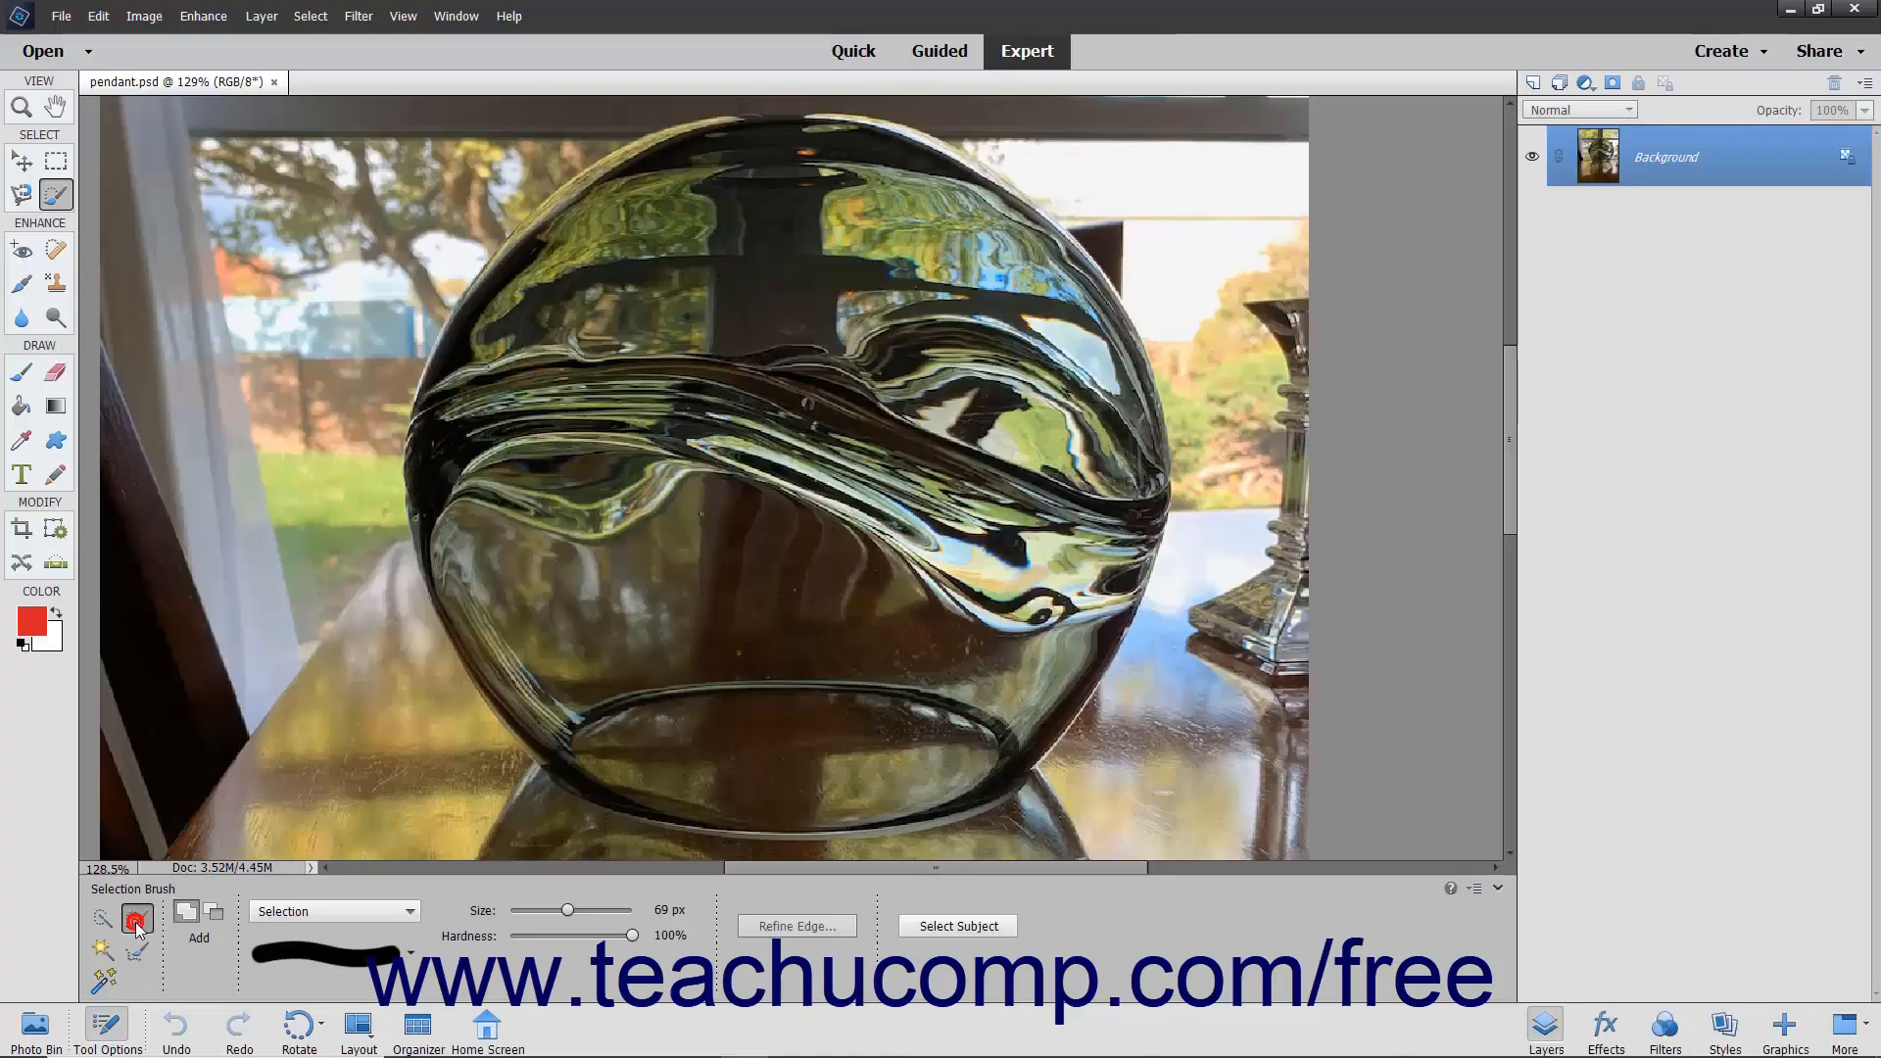
left_click(134, 918)
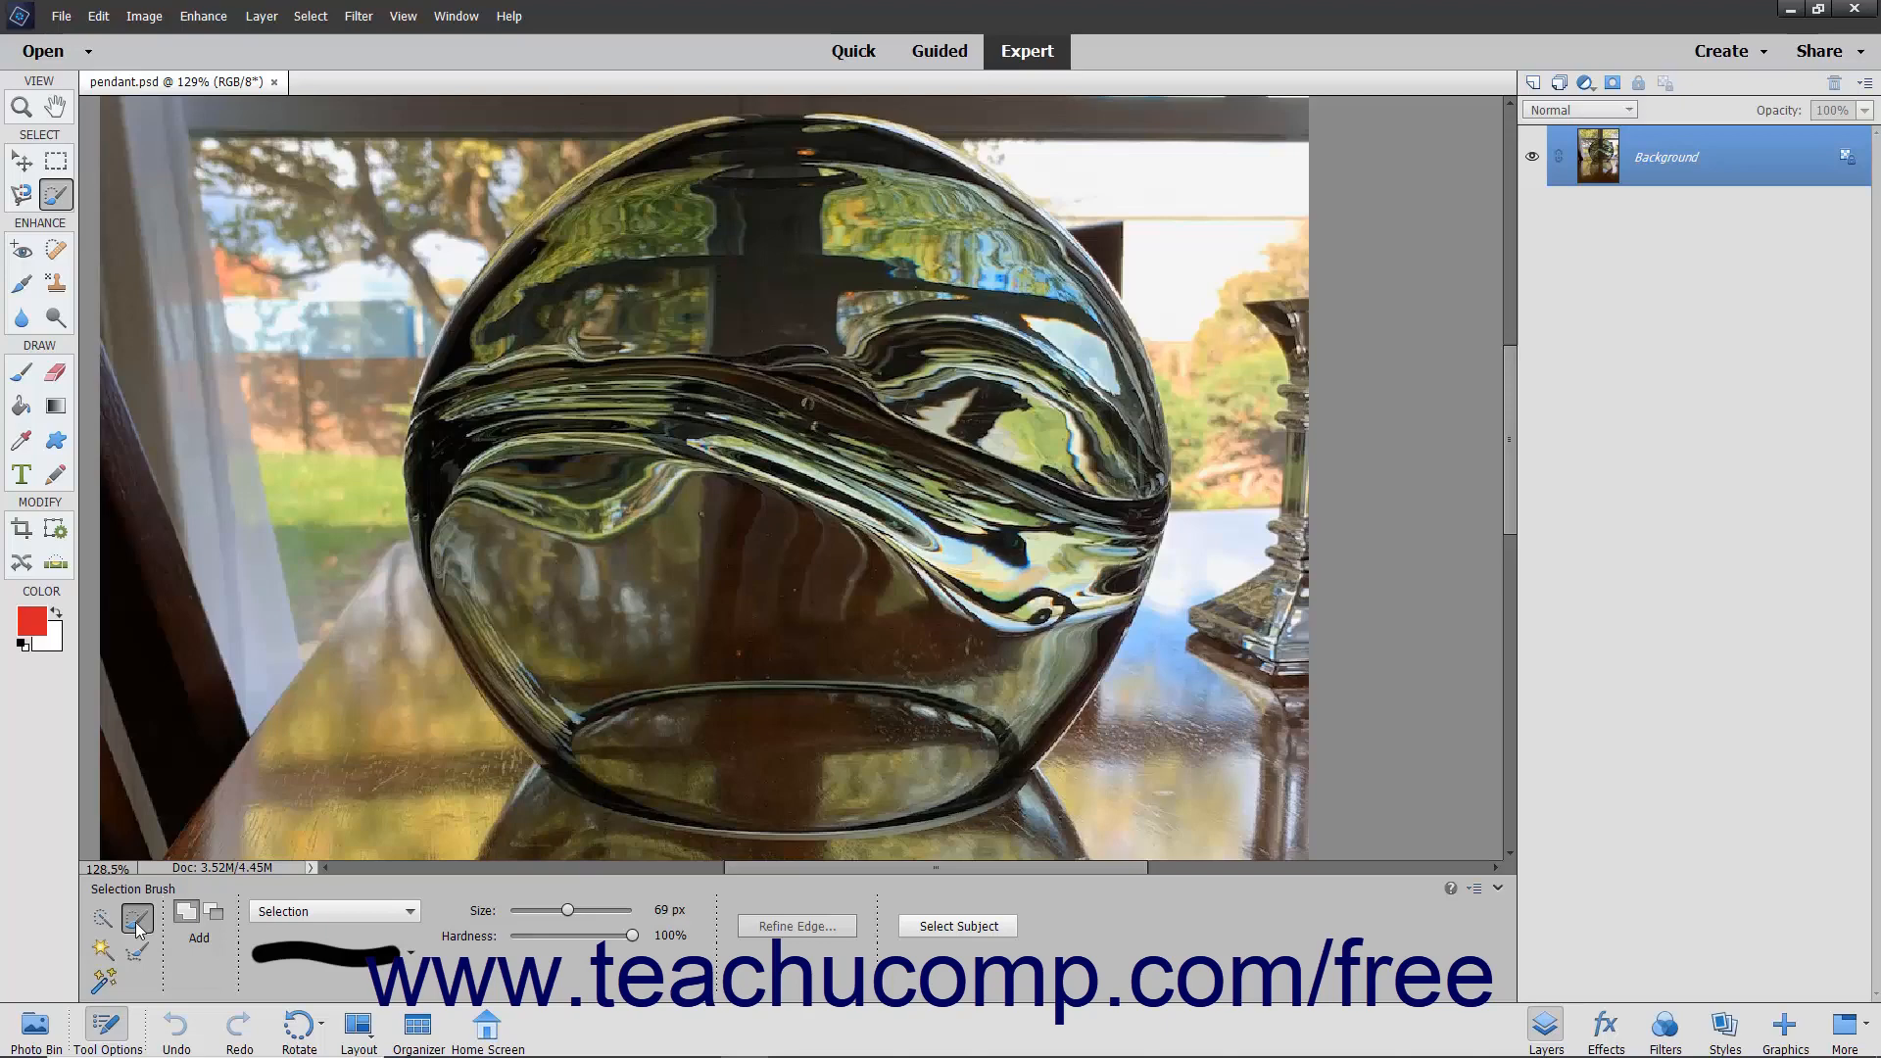
left_click(55, 196)
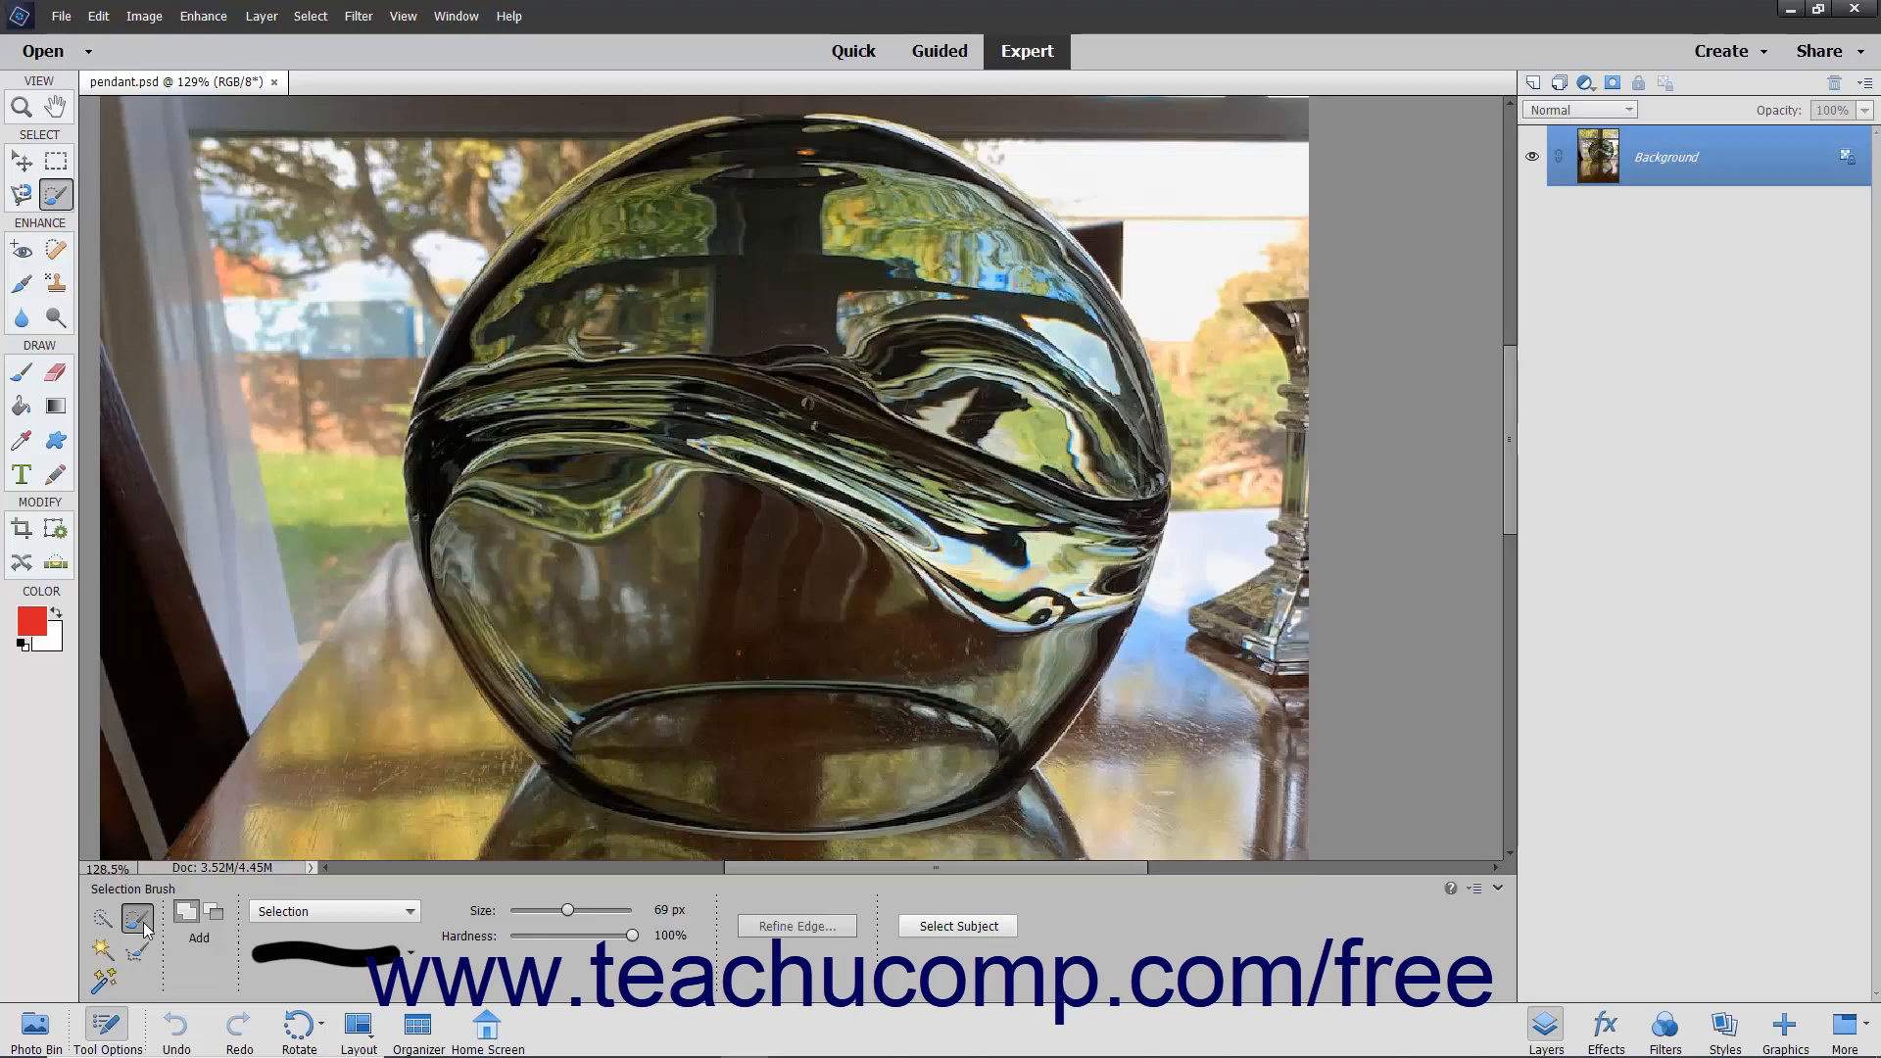
mouse_move(137, 918)
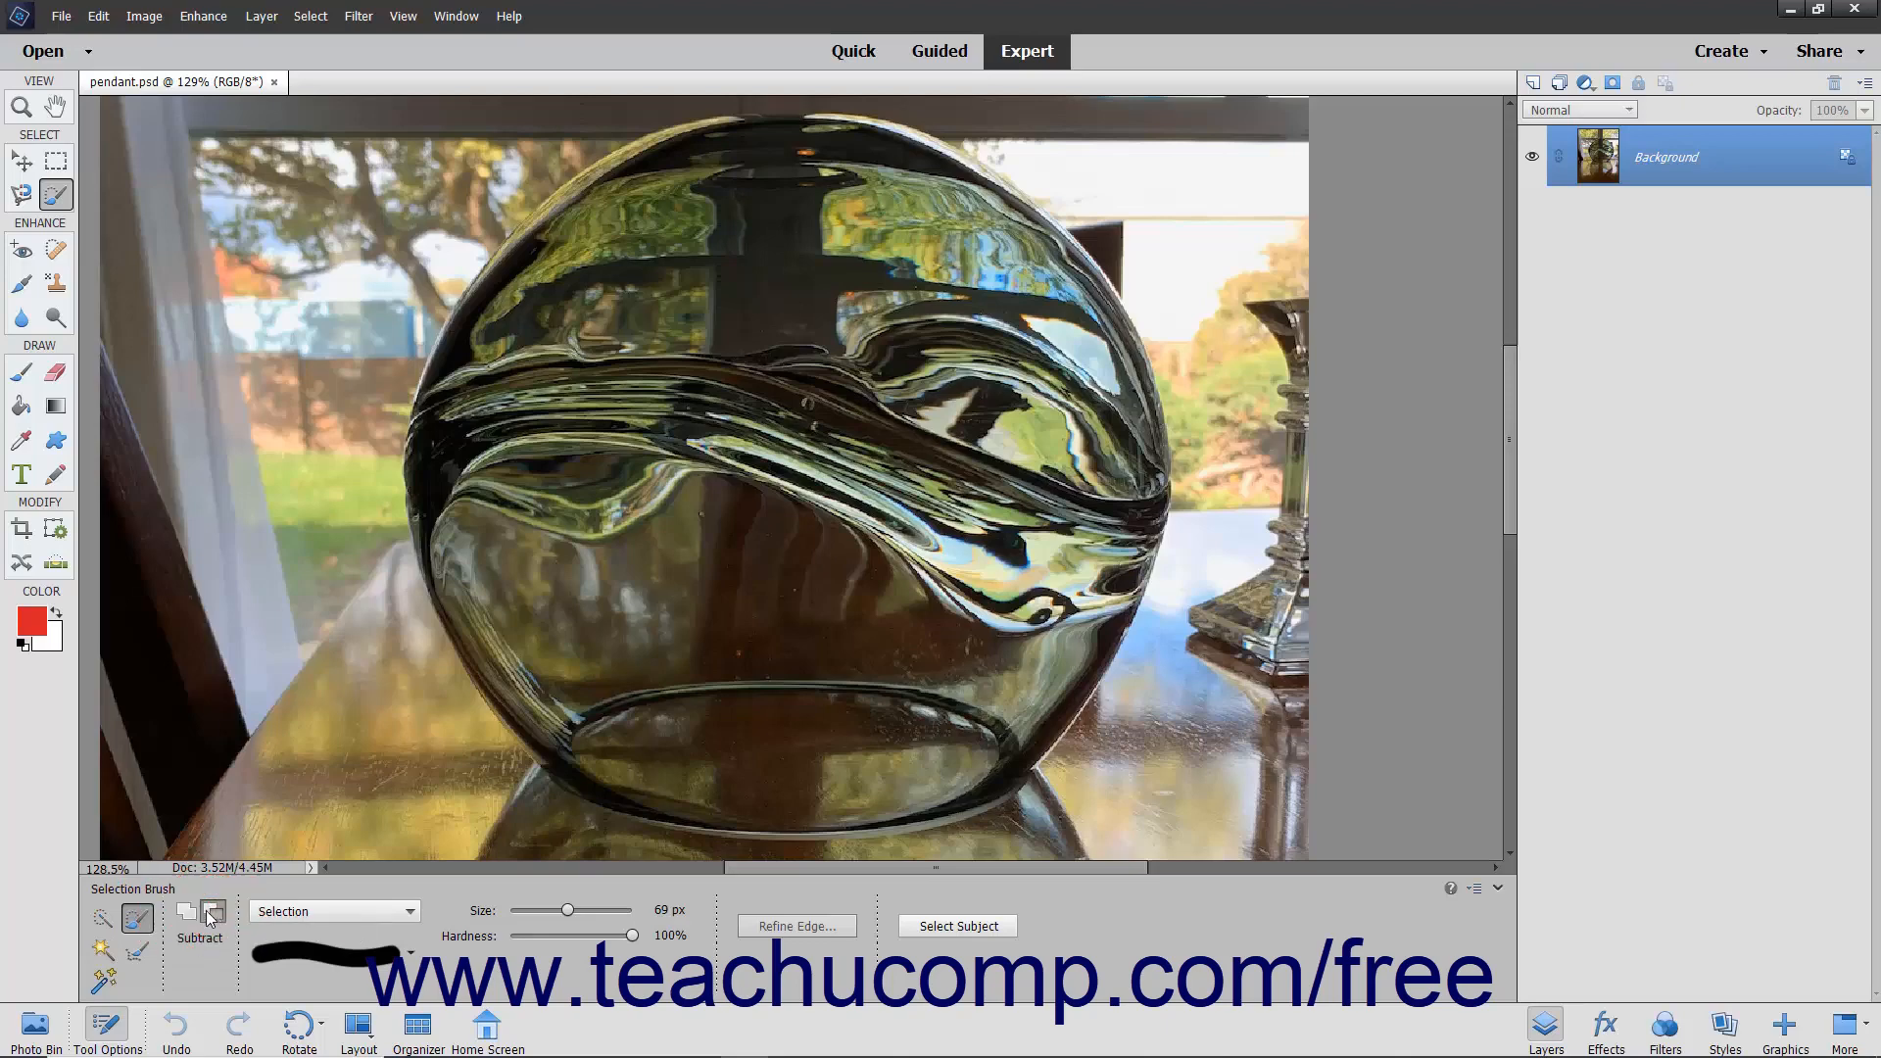
left_click(187, 915)
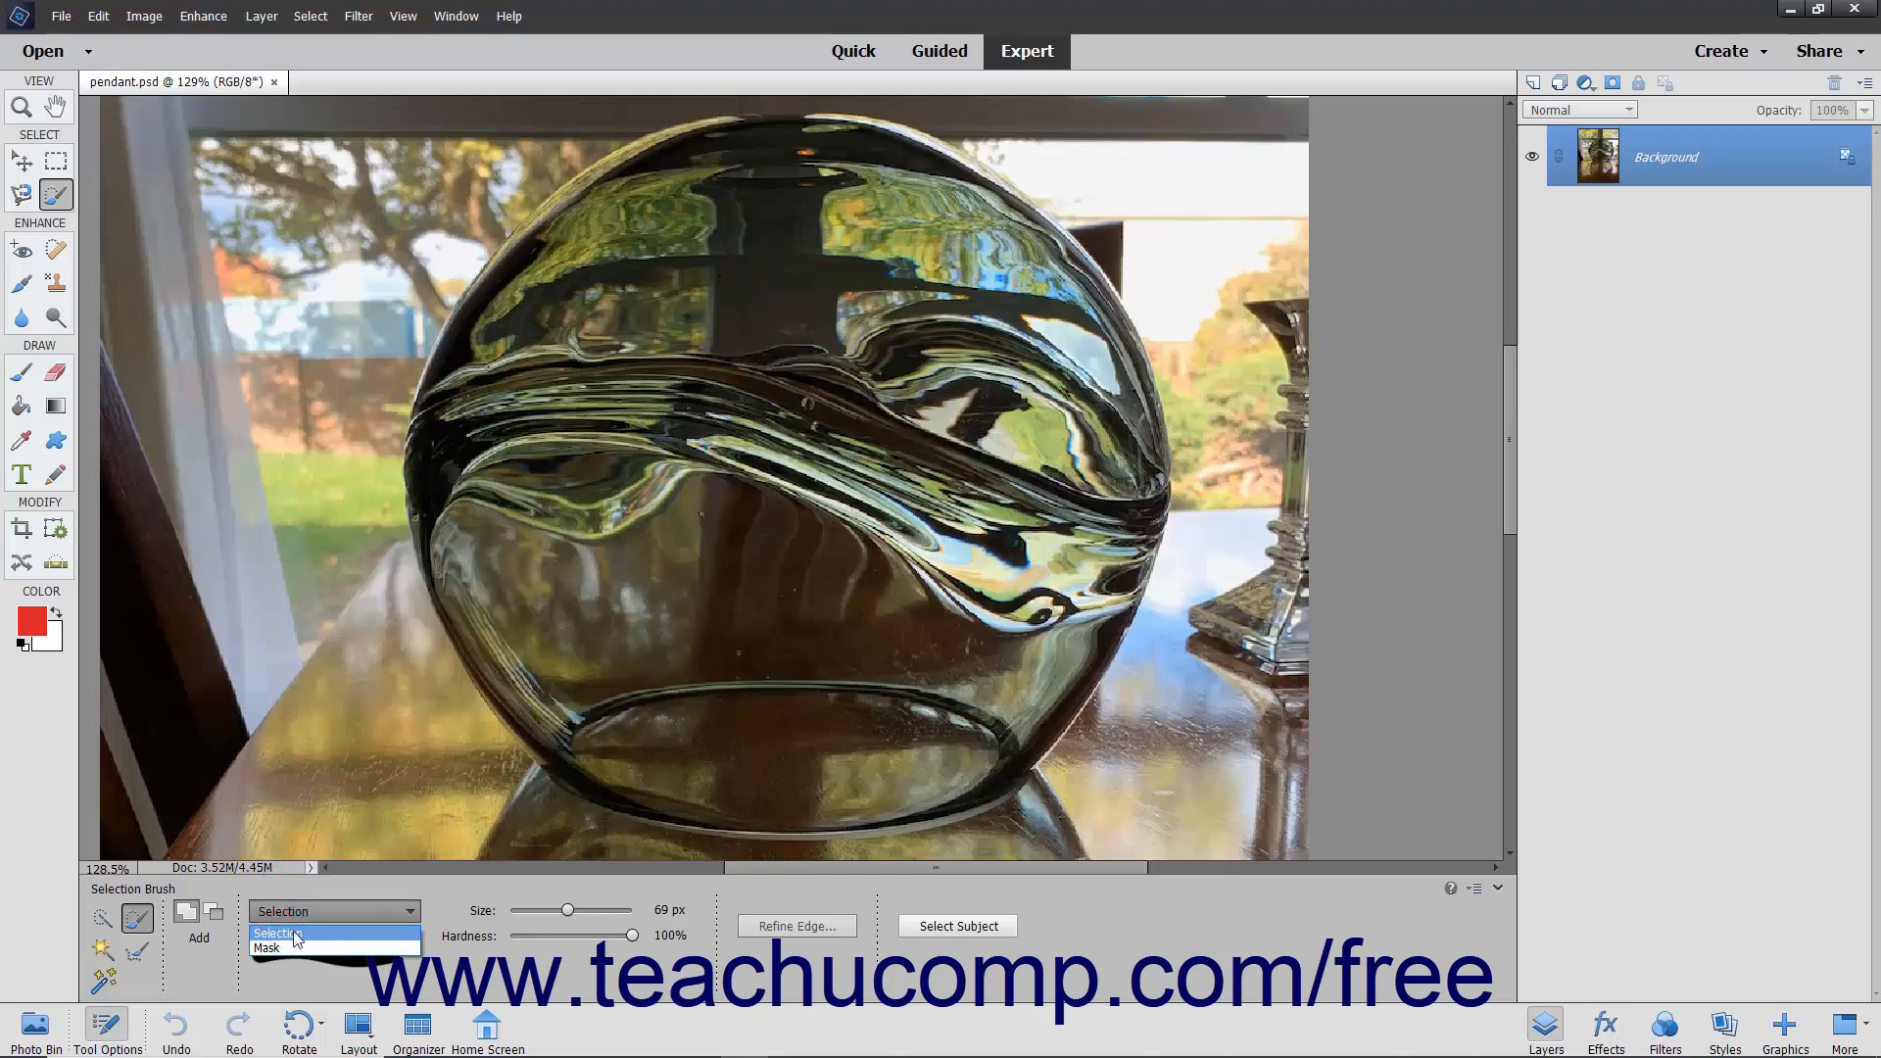
- Switch the Selection Brush to Mask mode and shrink the brush to 50 px
left_click(279, 933)
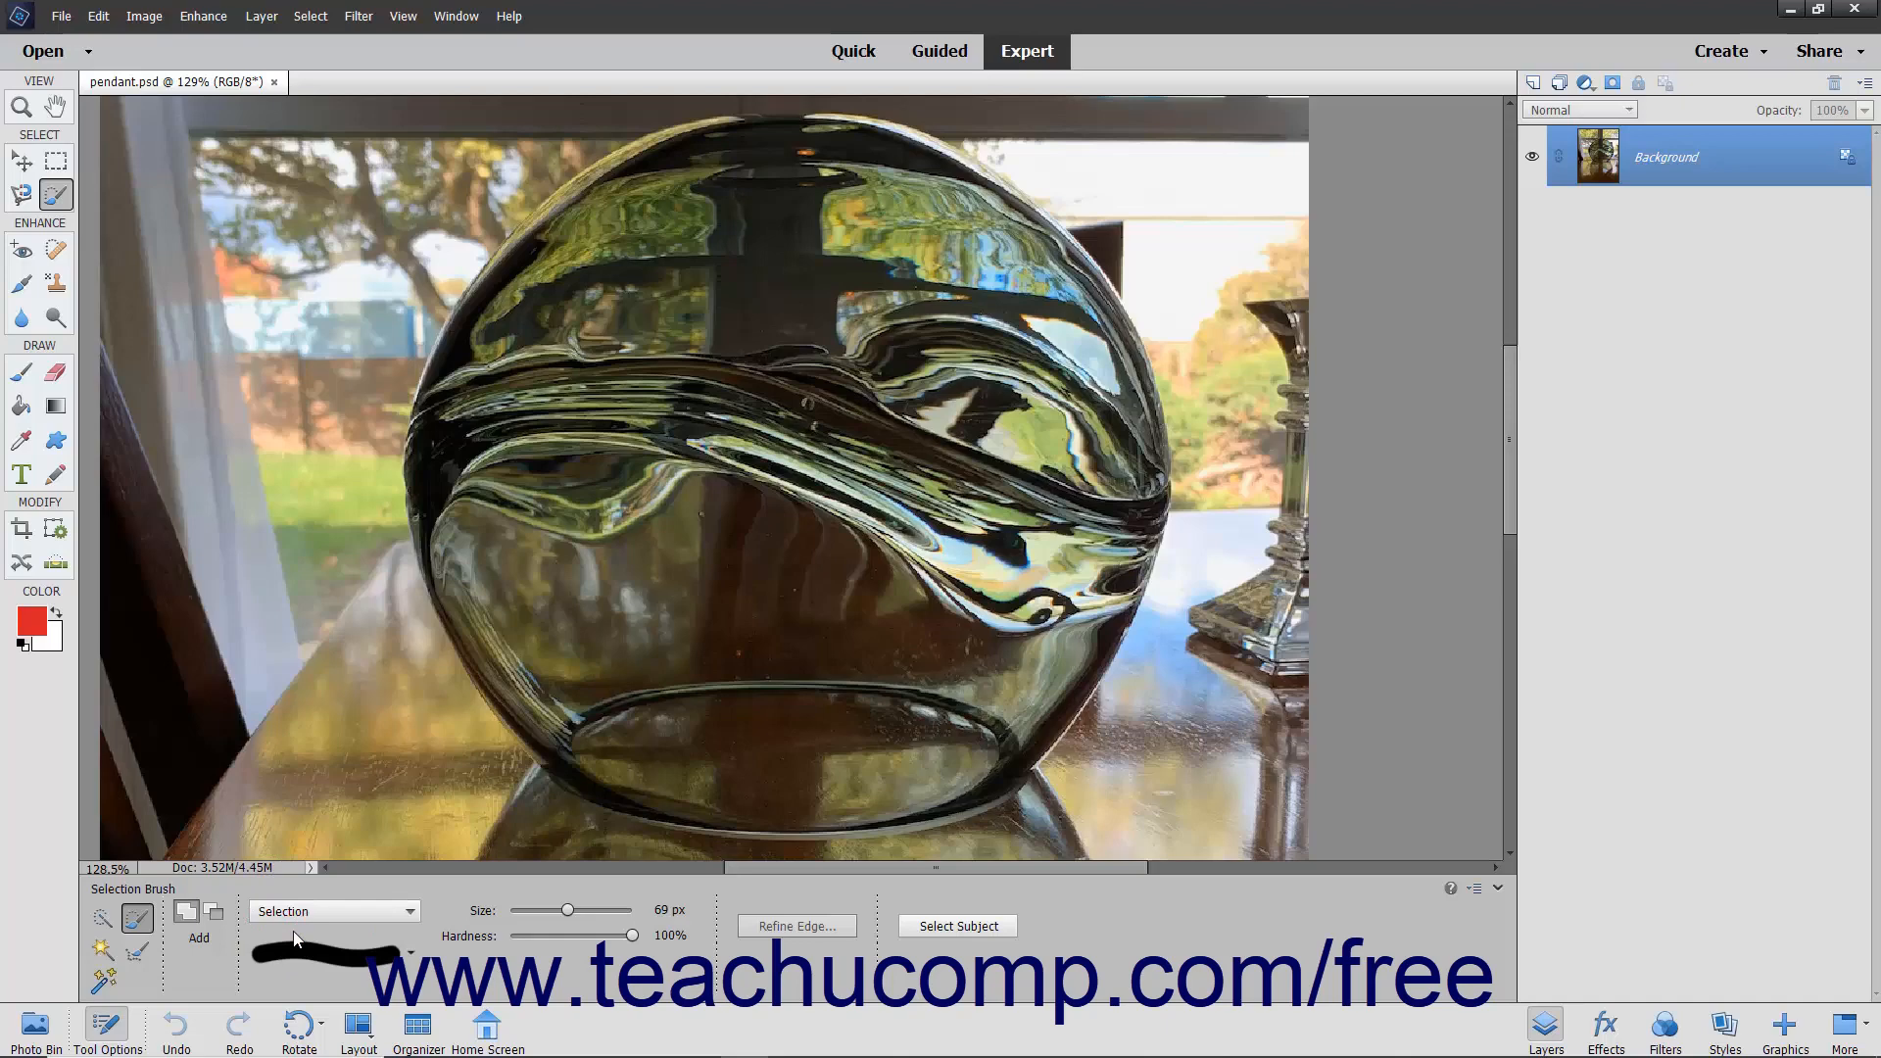
left_click(337, 910)
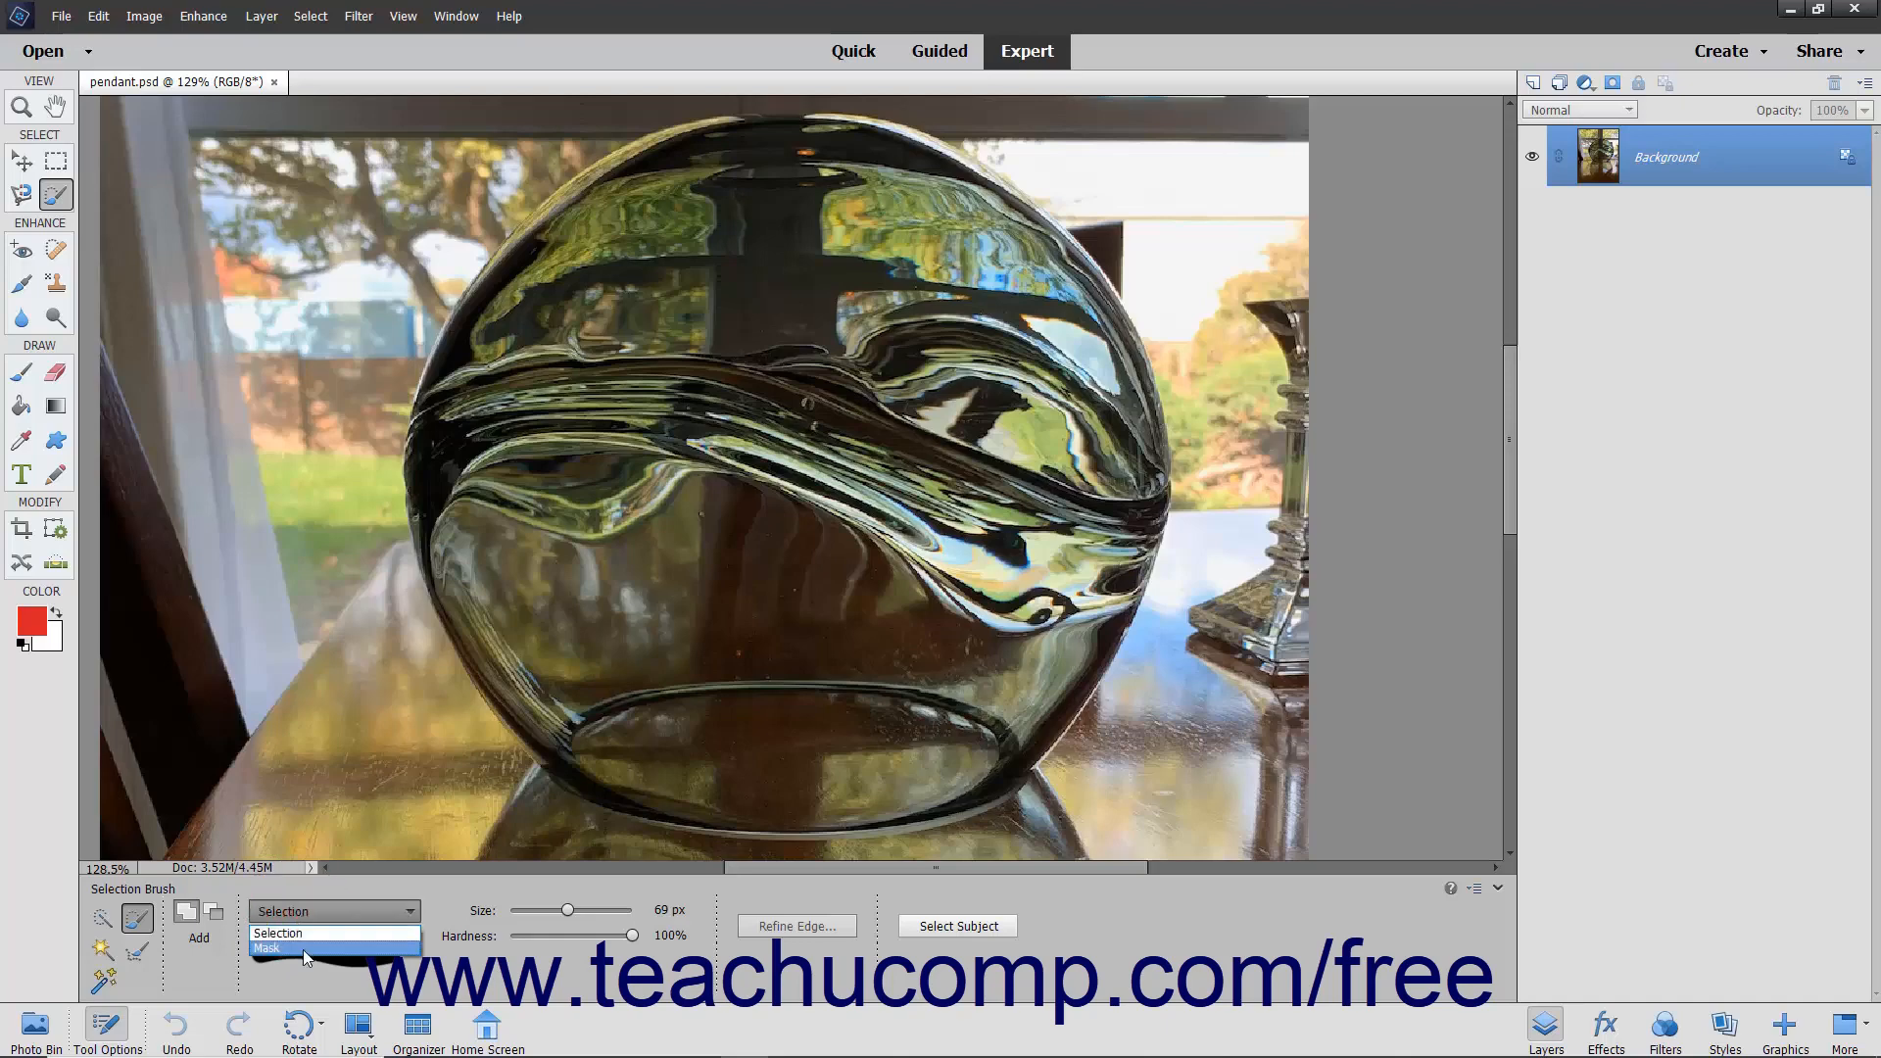
left_click(270, 947)
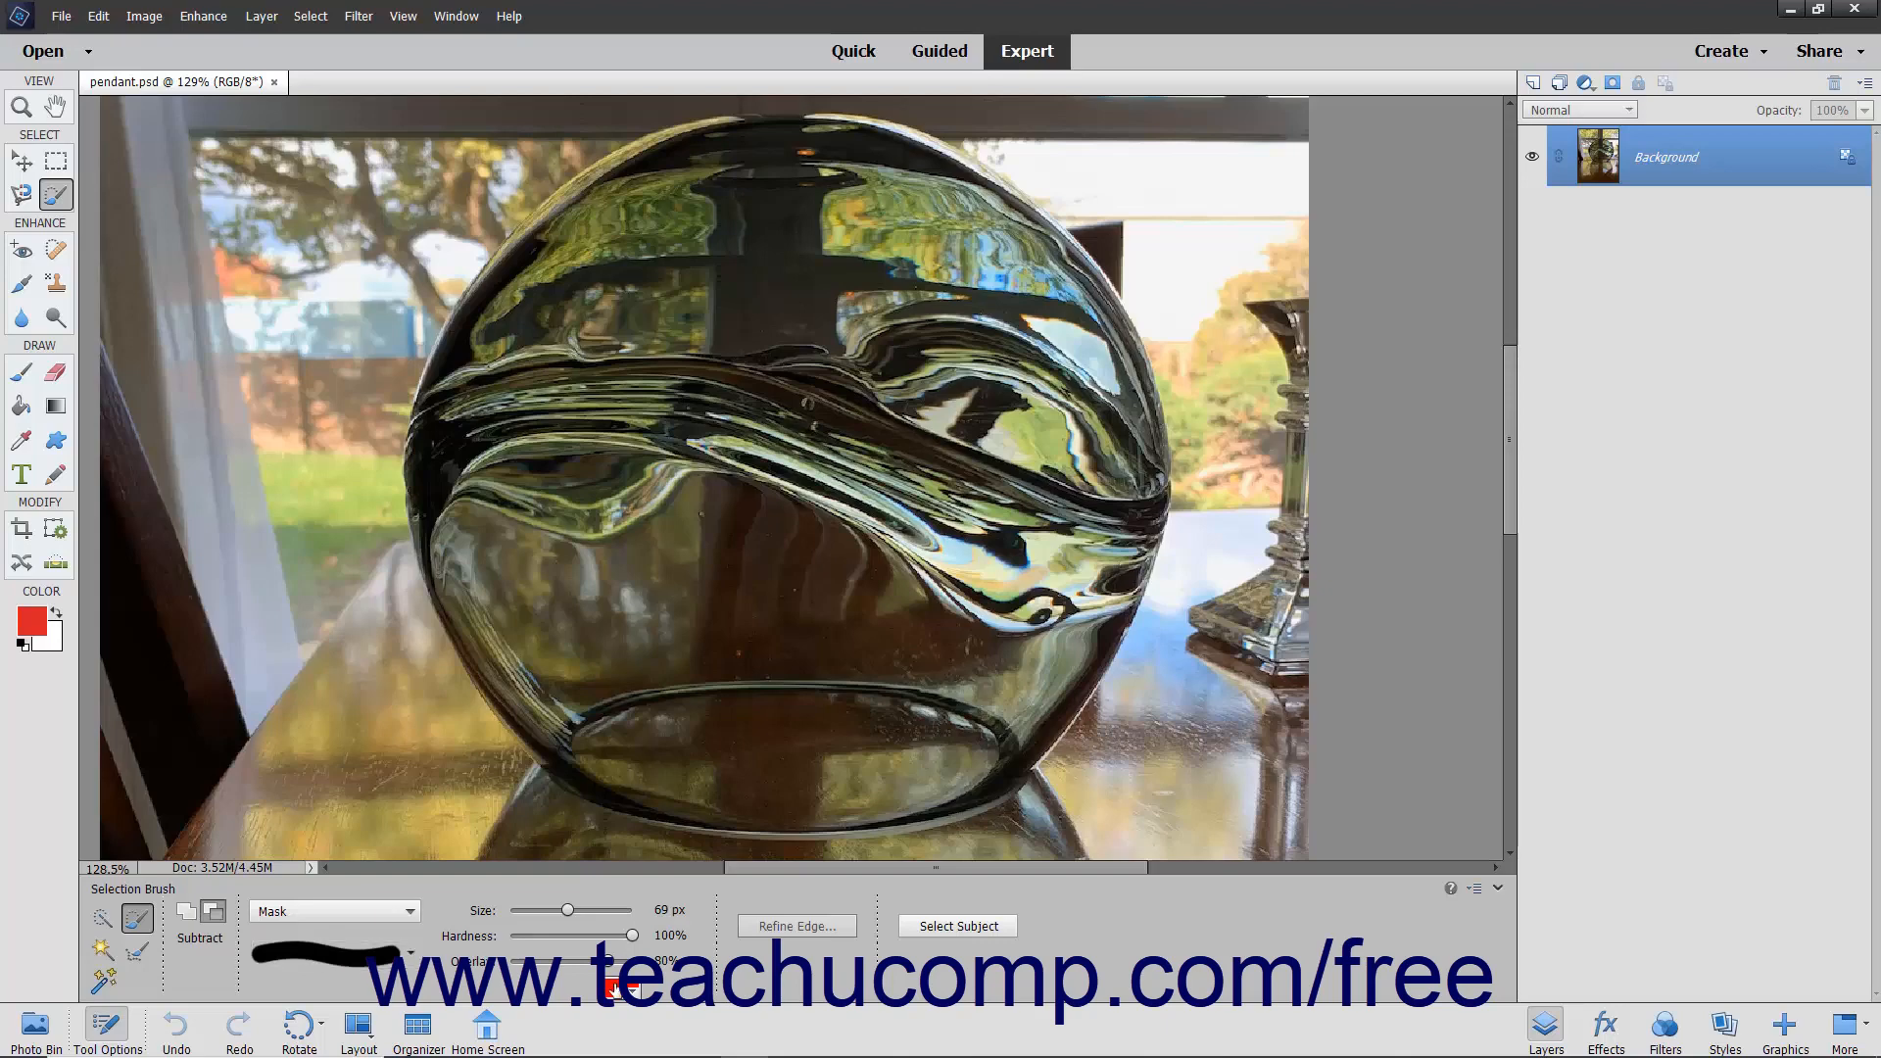
mouse_move(621, 983)
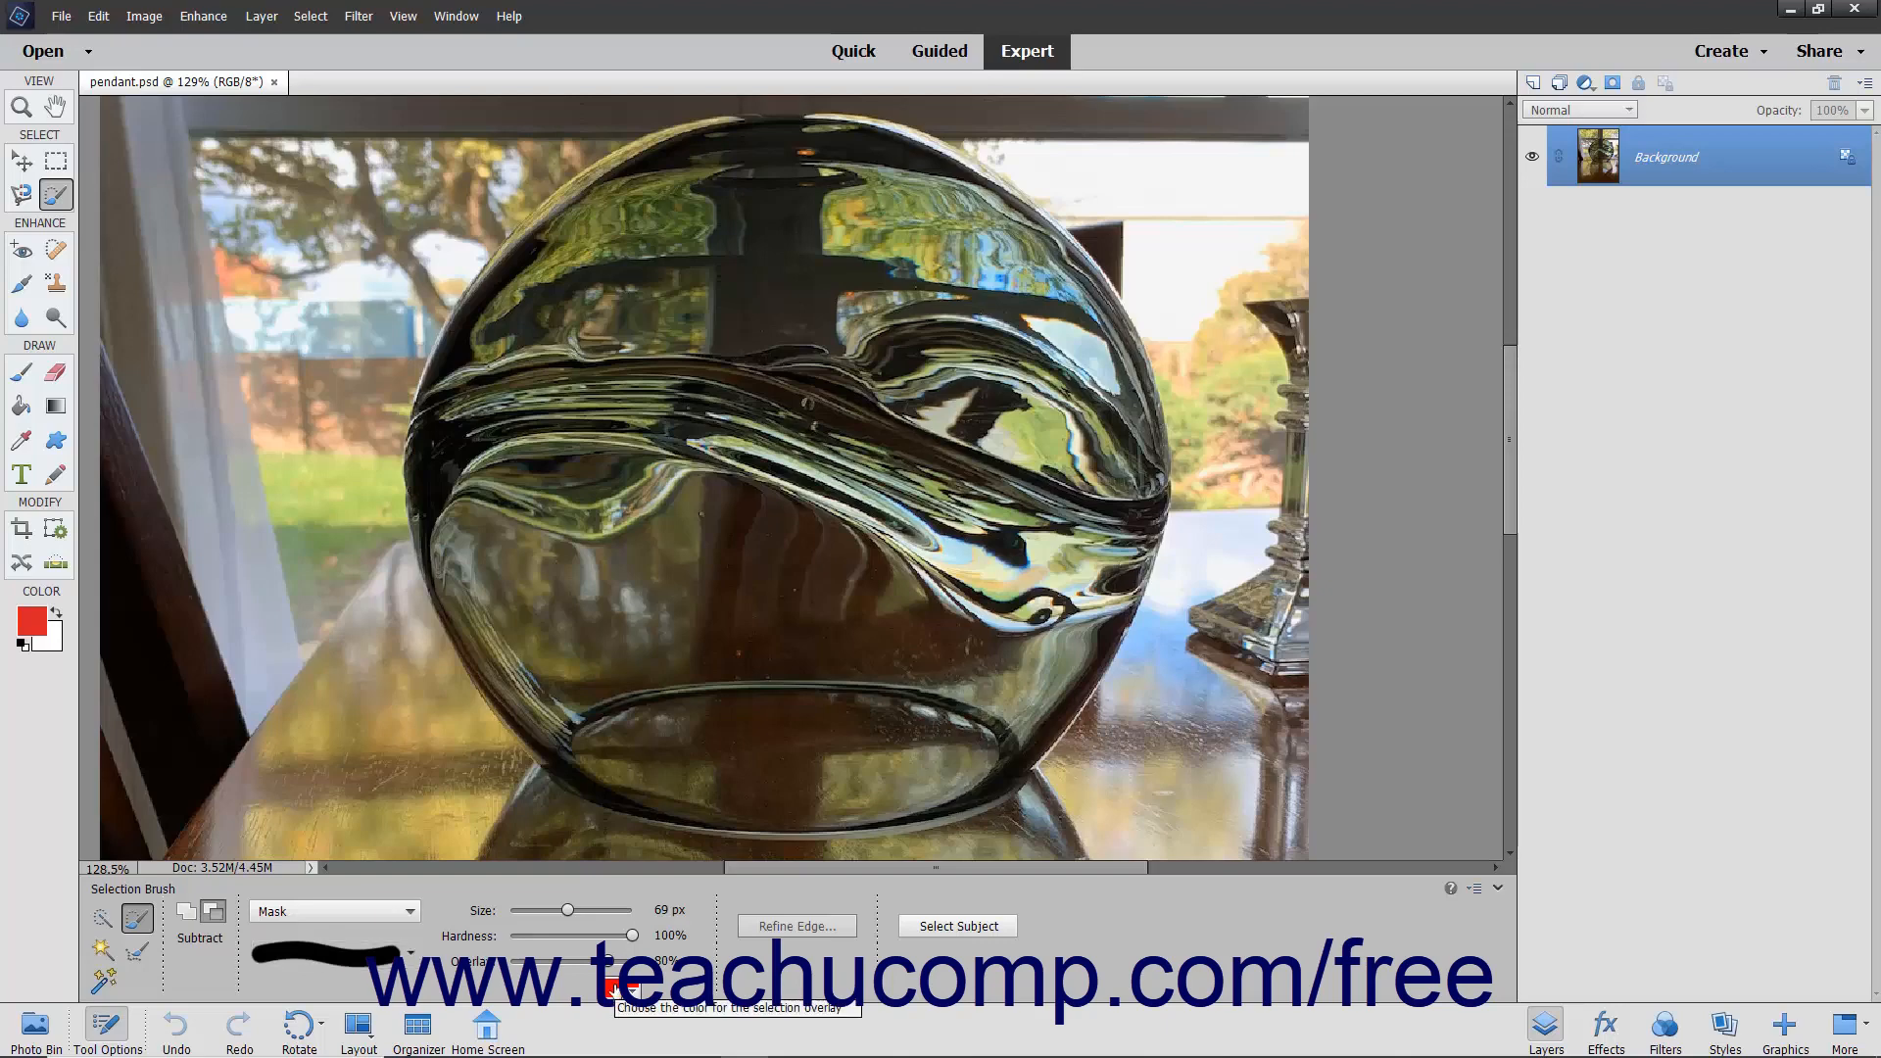
left_click(616, 987)
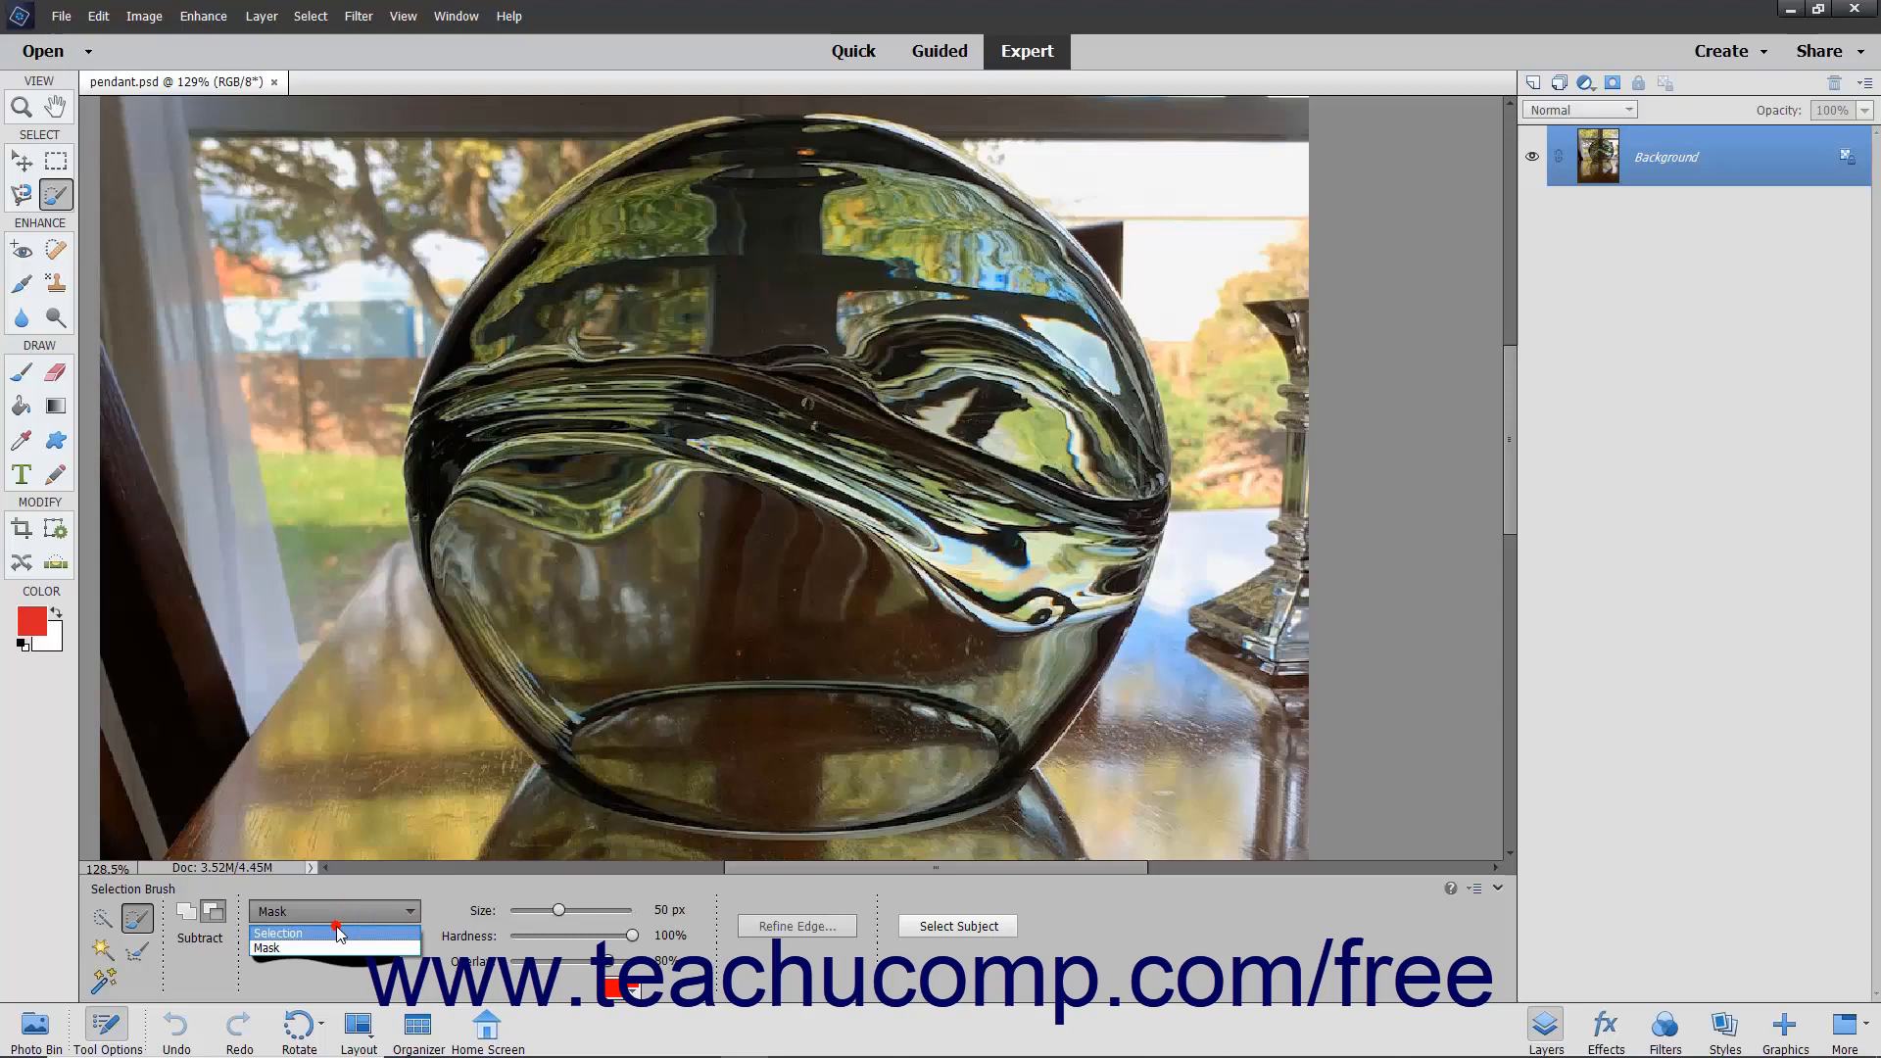
- Change the Selection Brush back to Selection mode, keeping the 50 px size
left_click(278, 932)
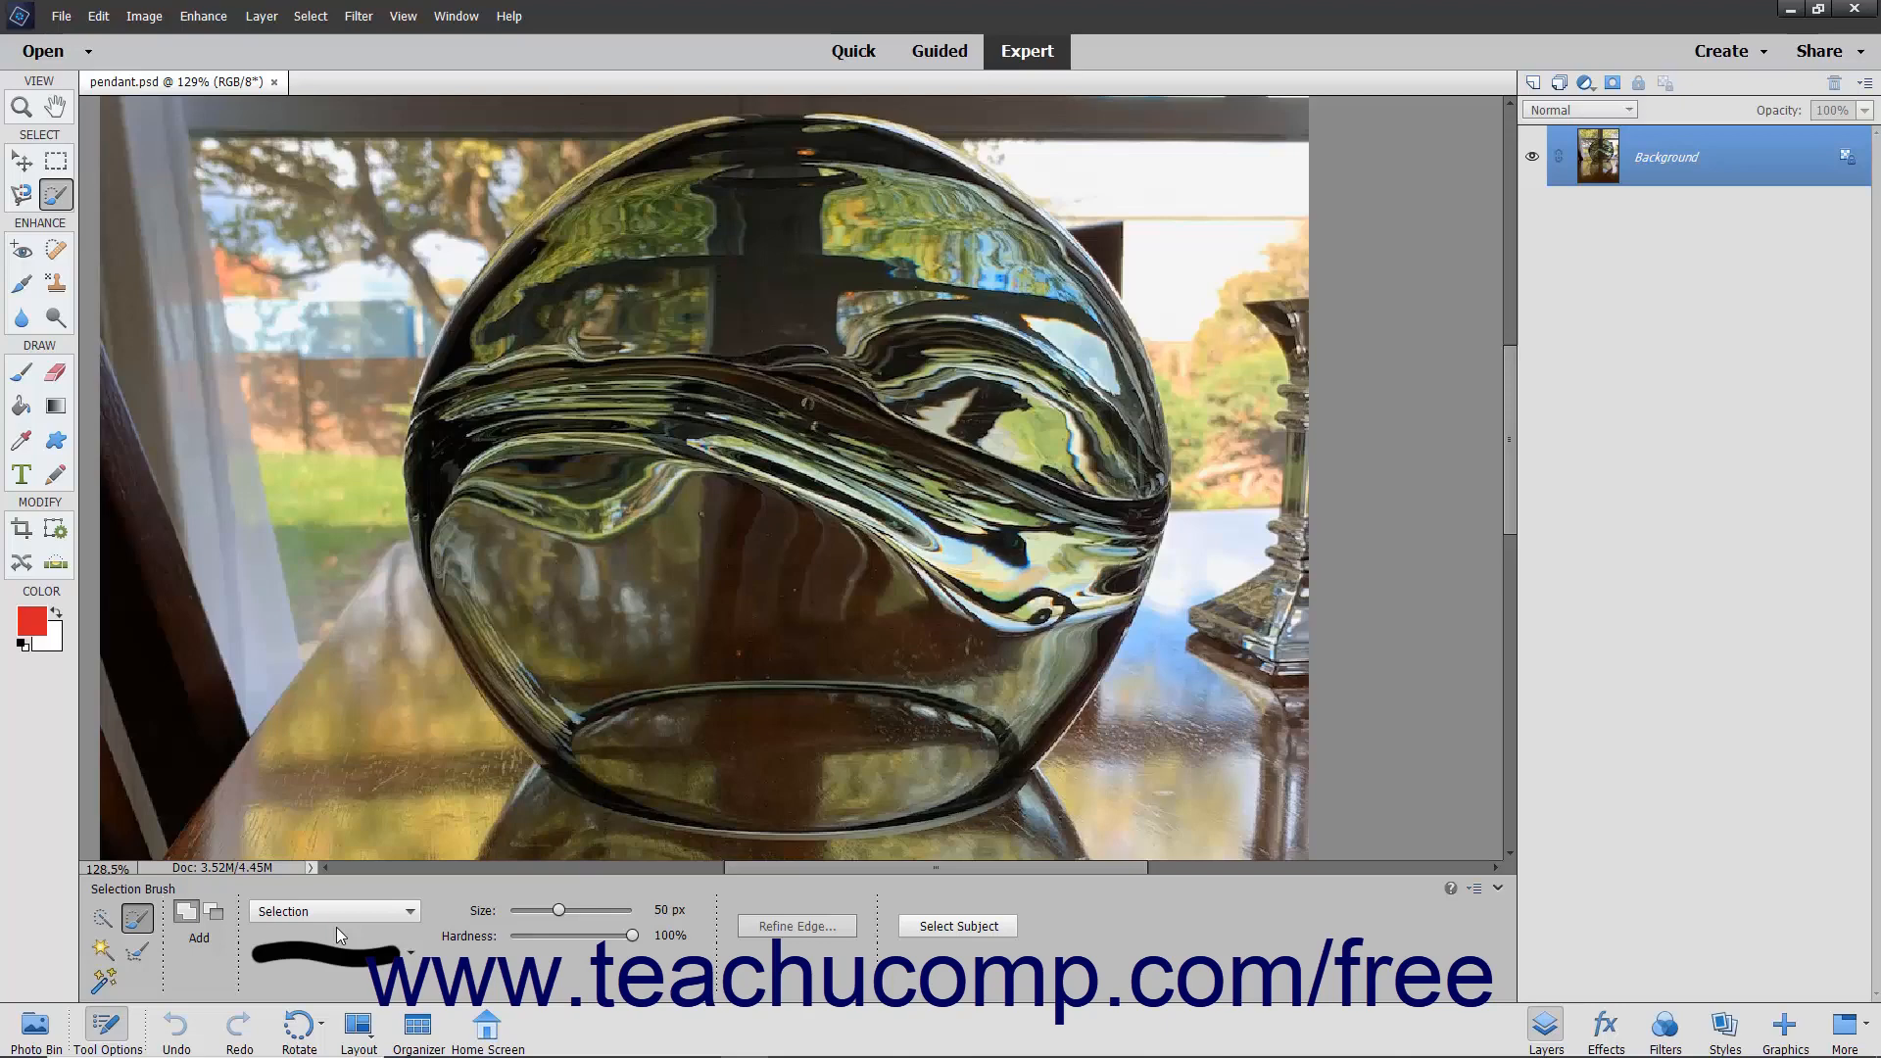
mouse_move(584, 765)
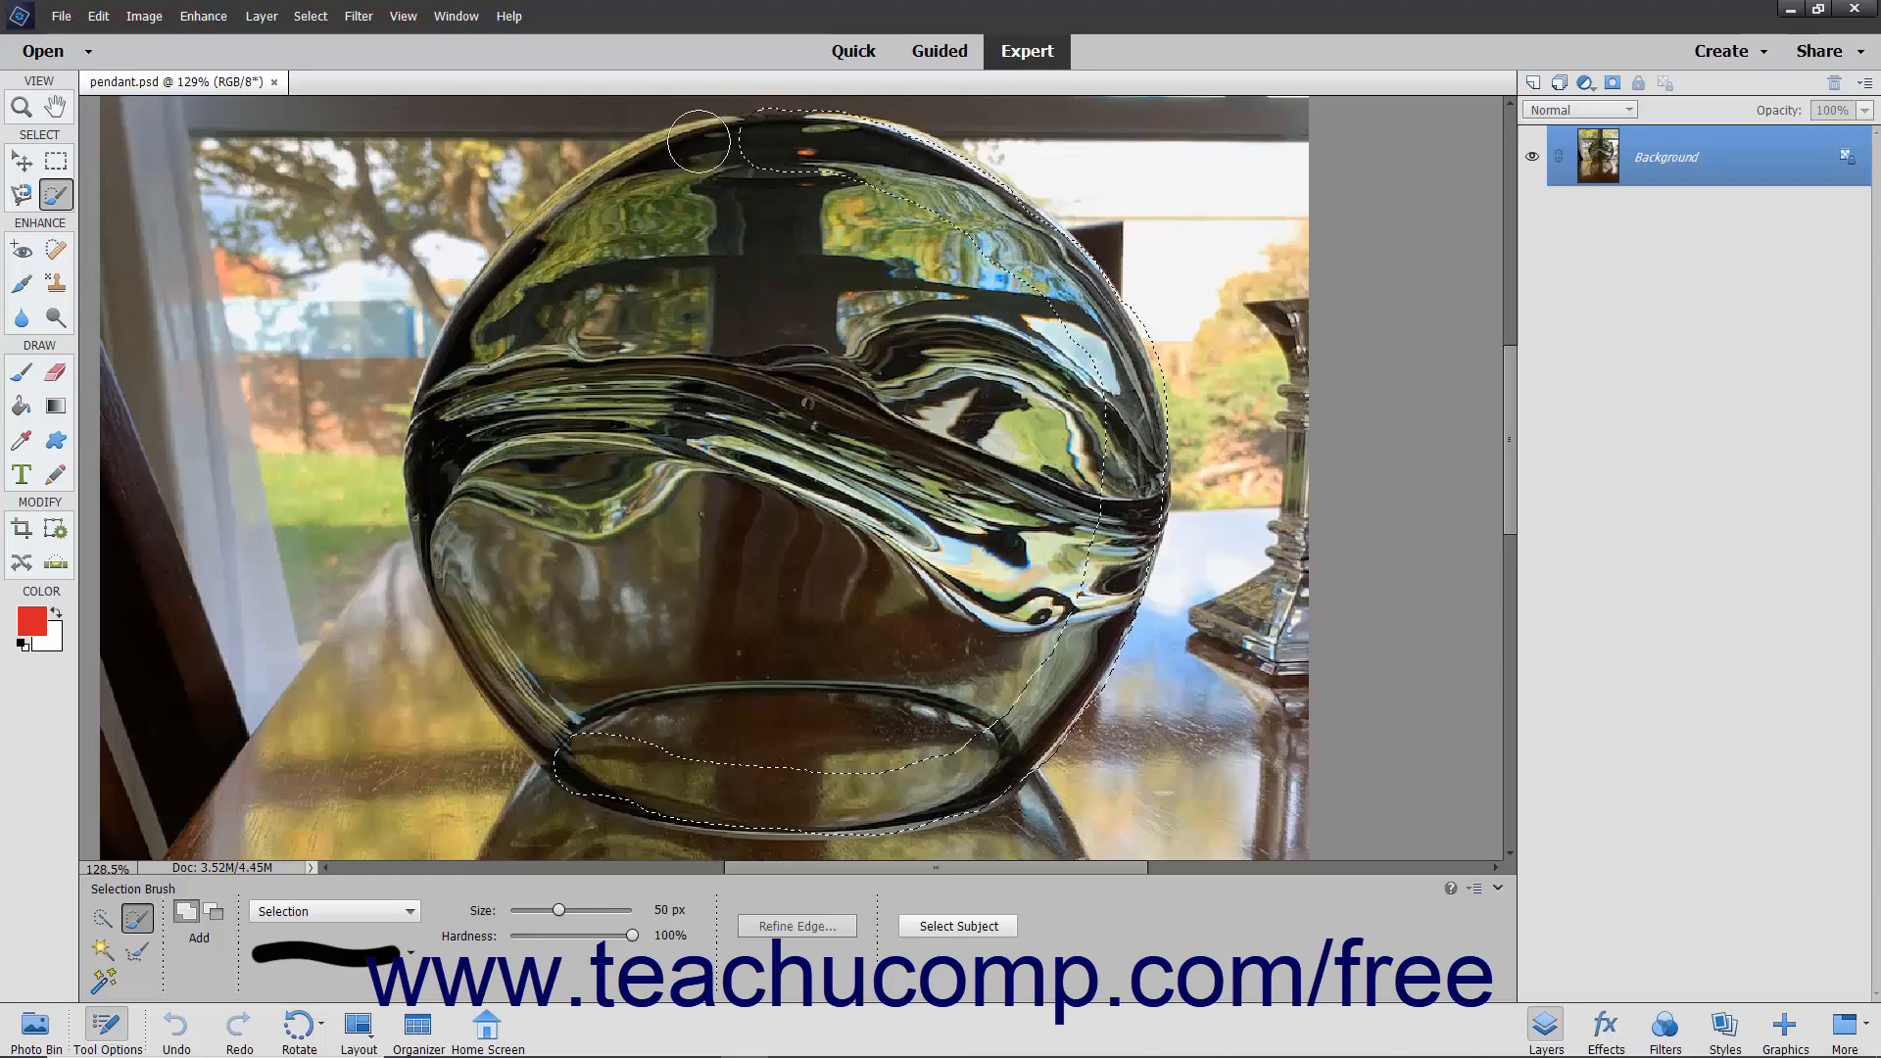
- Paint along the pendant's outer edge and across its interior to select the whole glass
left_click_drag(700, 144, 454, 365)
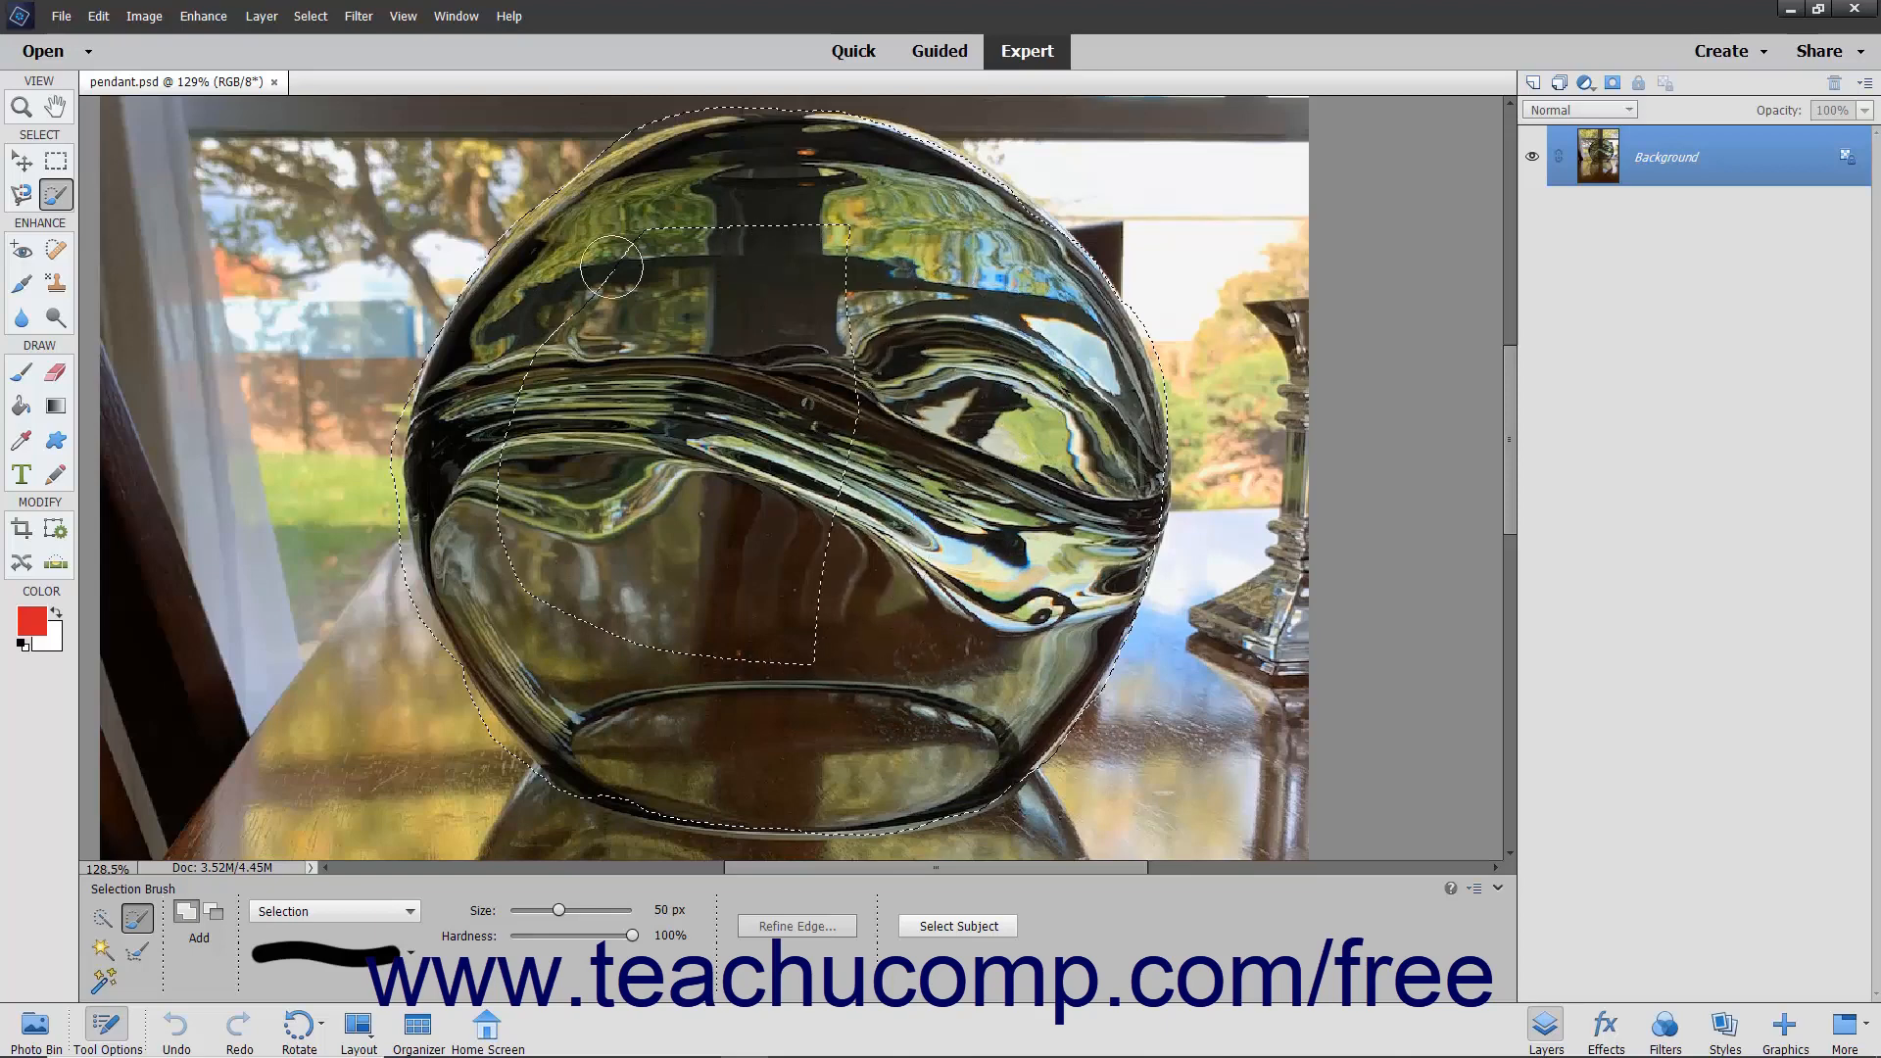
left_click_drag(611, 263, 534, 545)
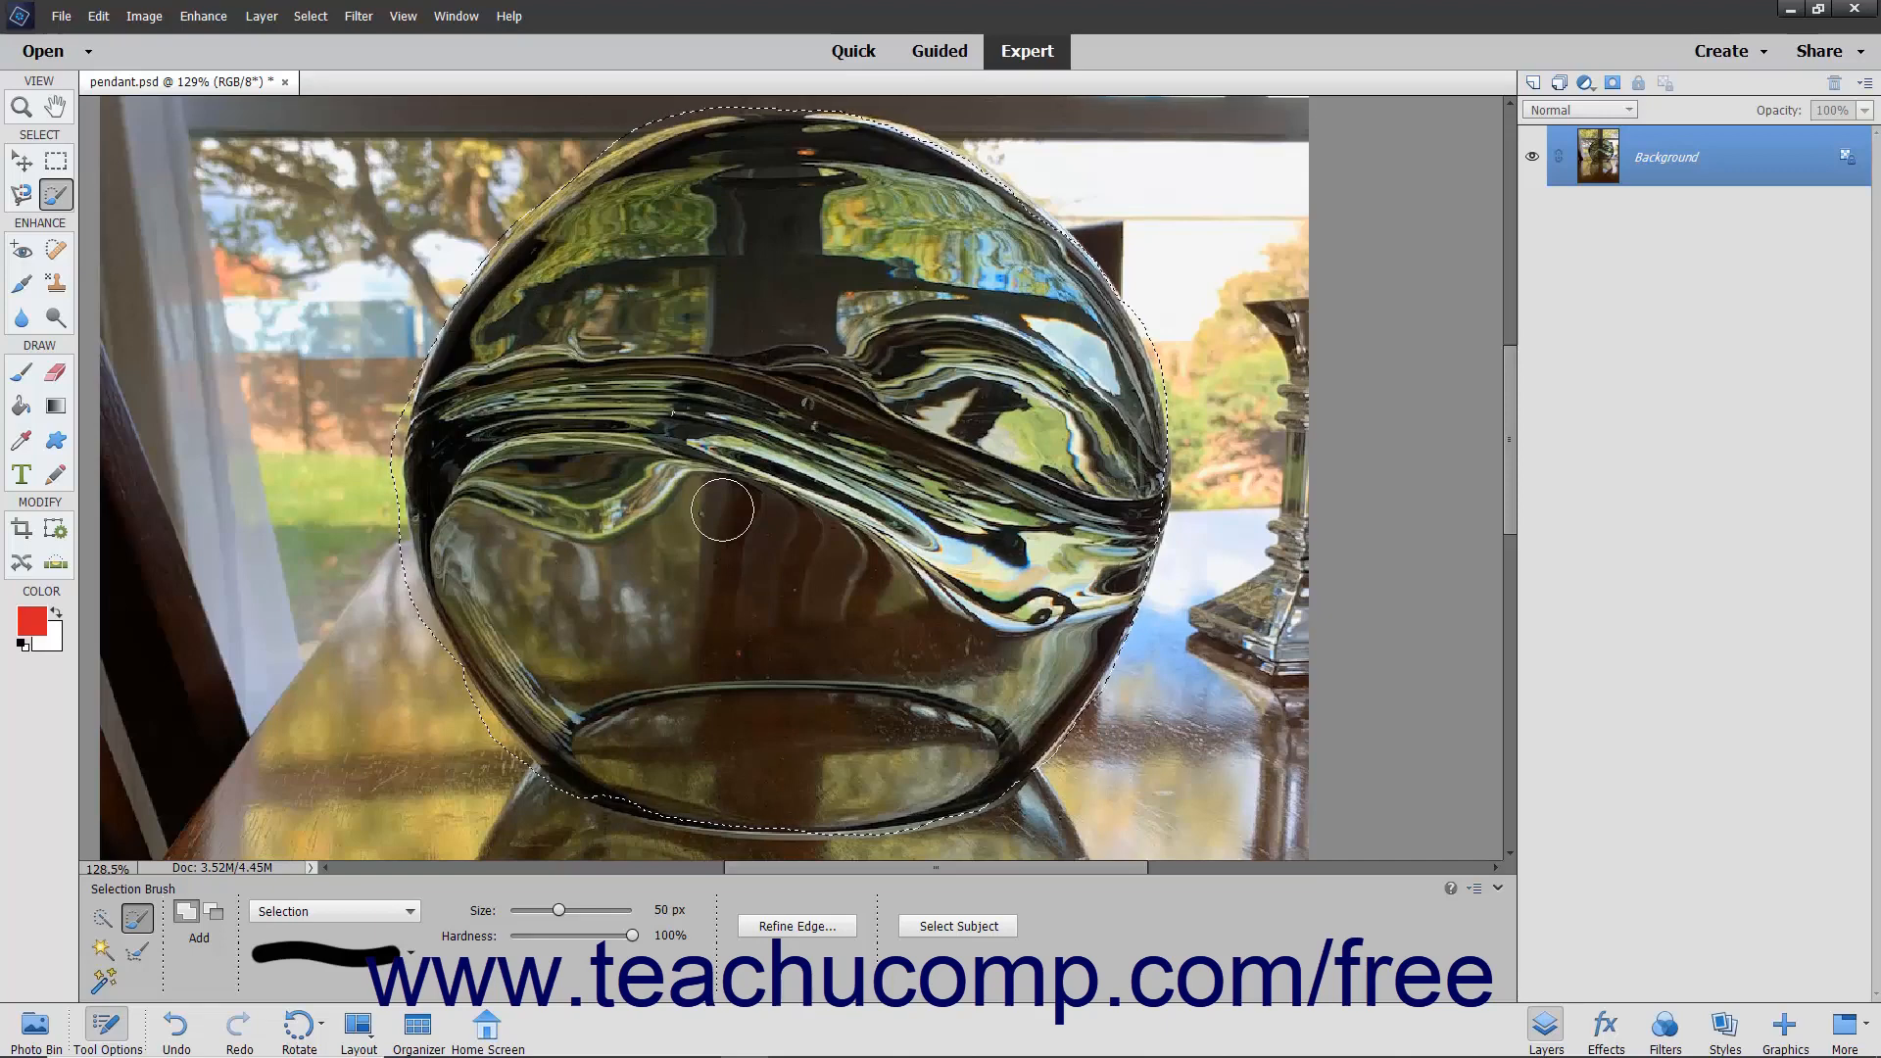
mouse_move(417, 630)
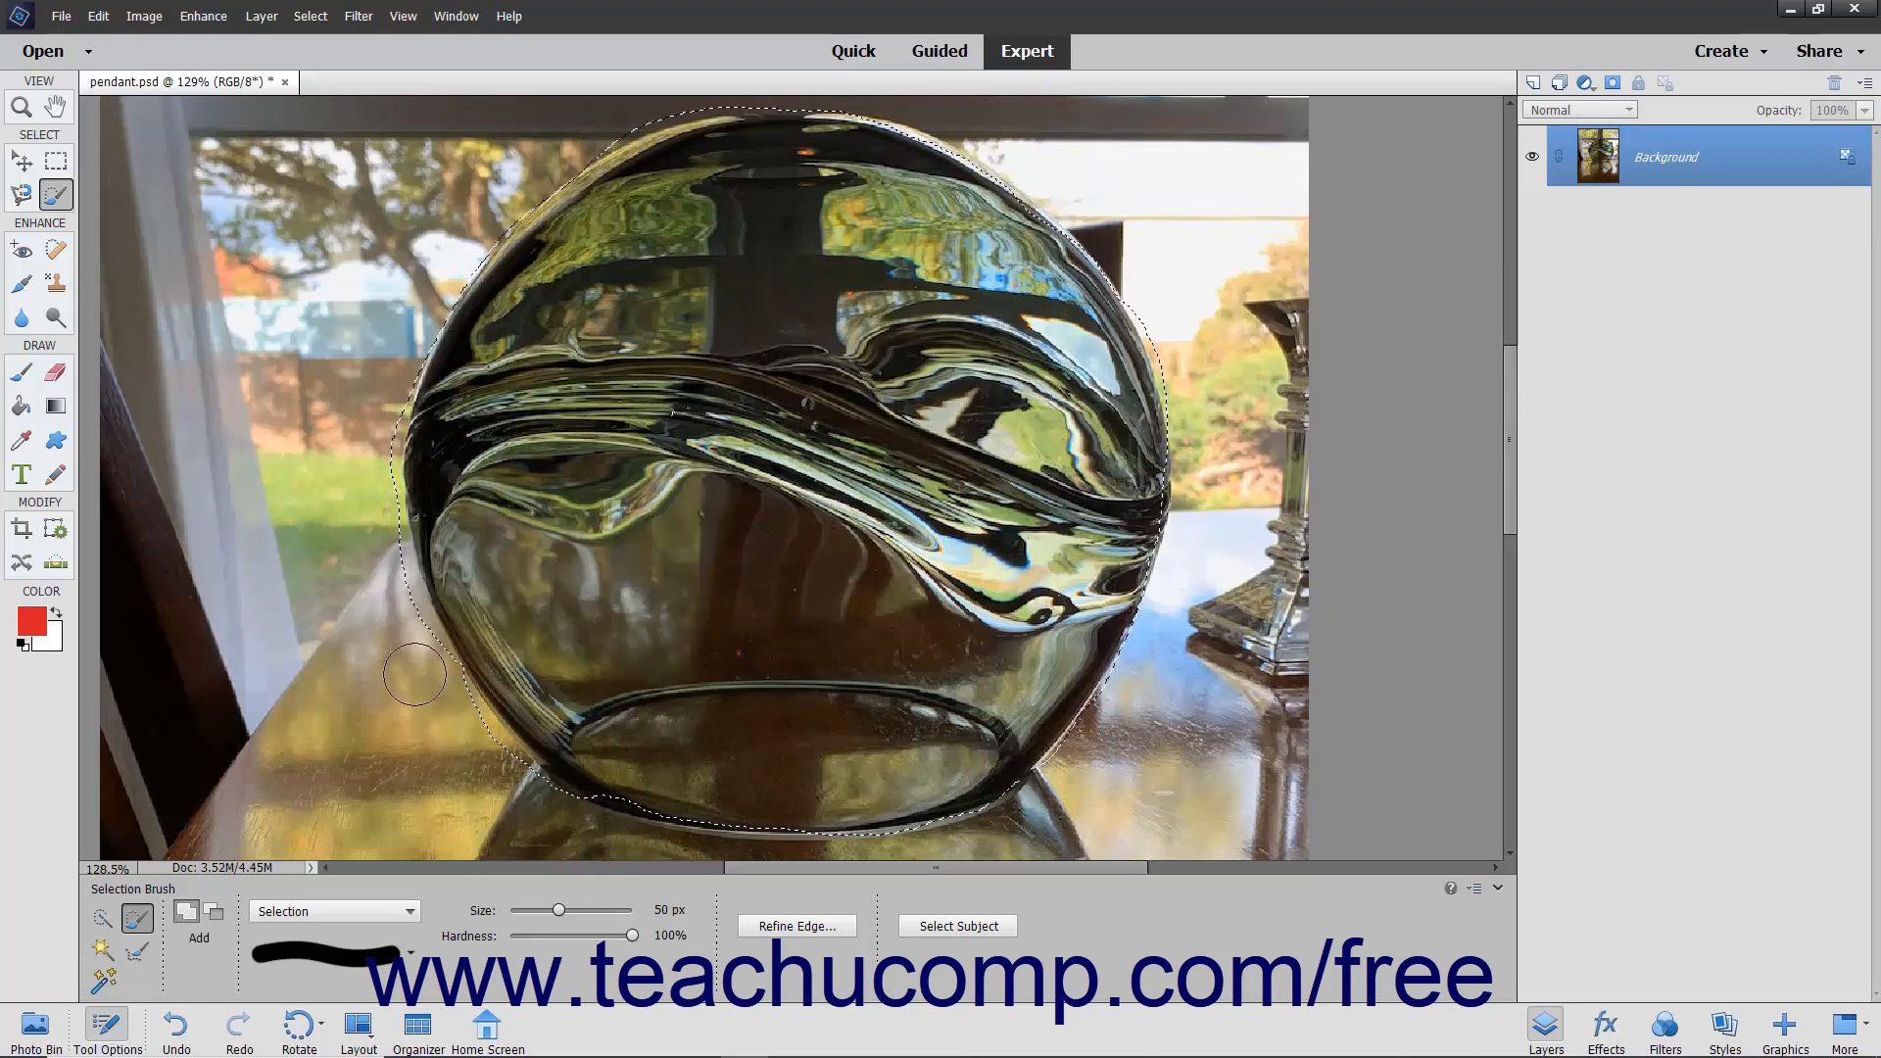
- Trim excess background at the glass's left edge in Subtract mode, then return to Add
left_click(214, 913)
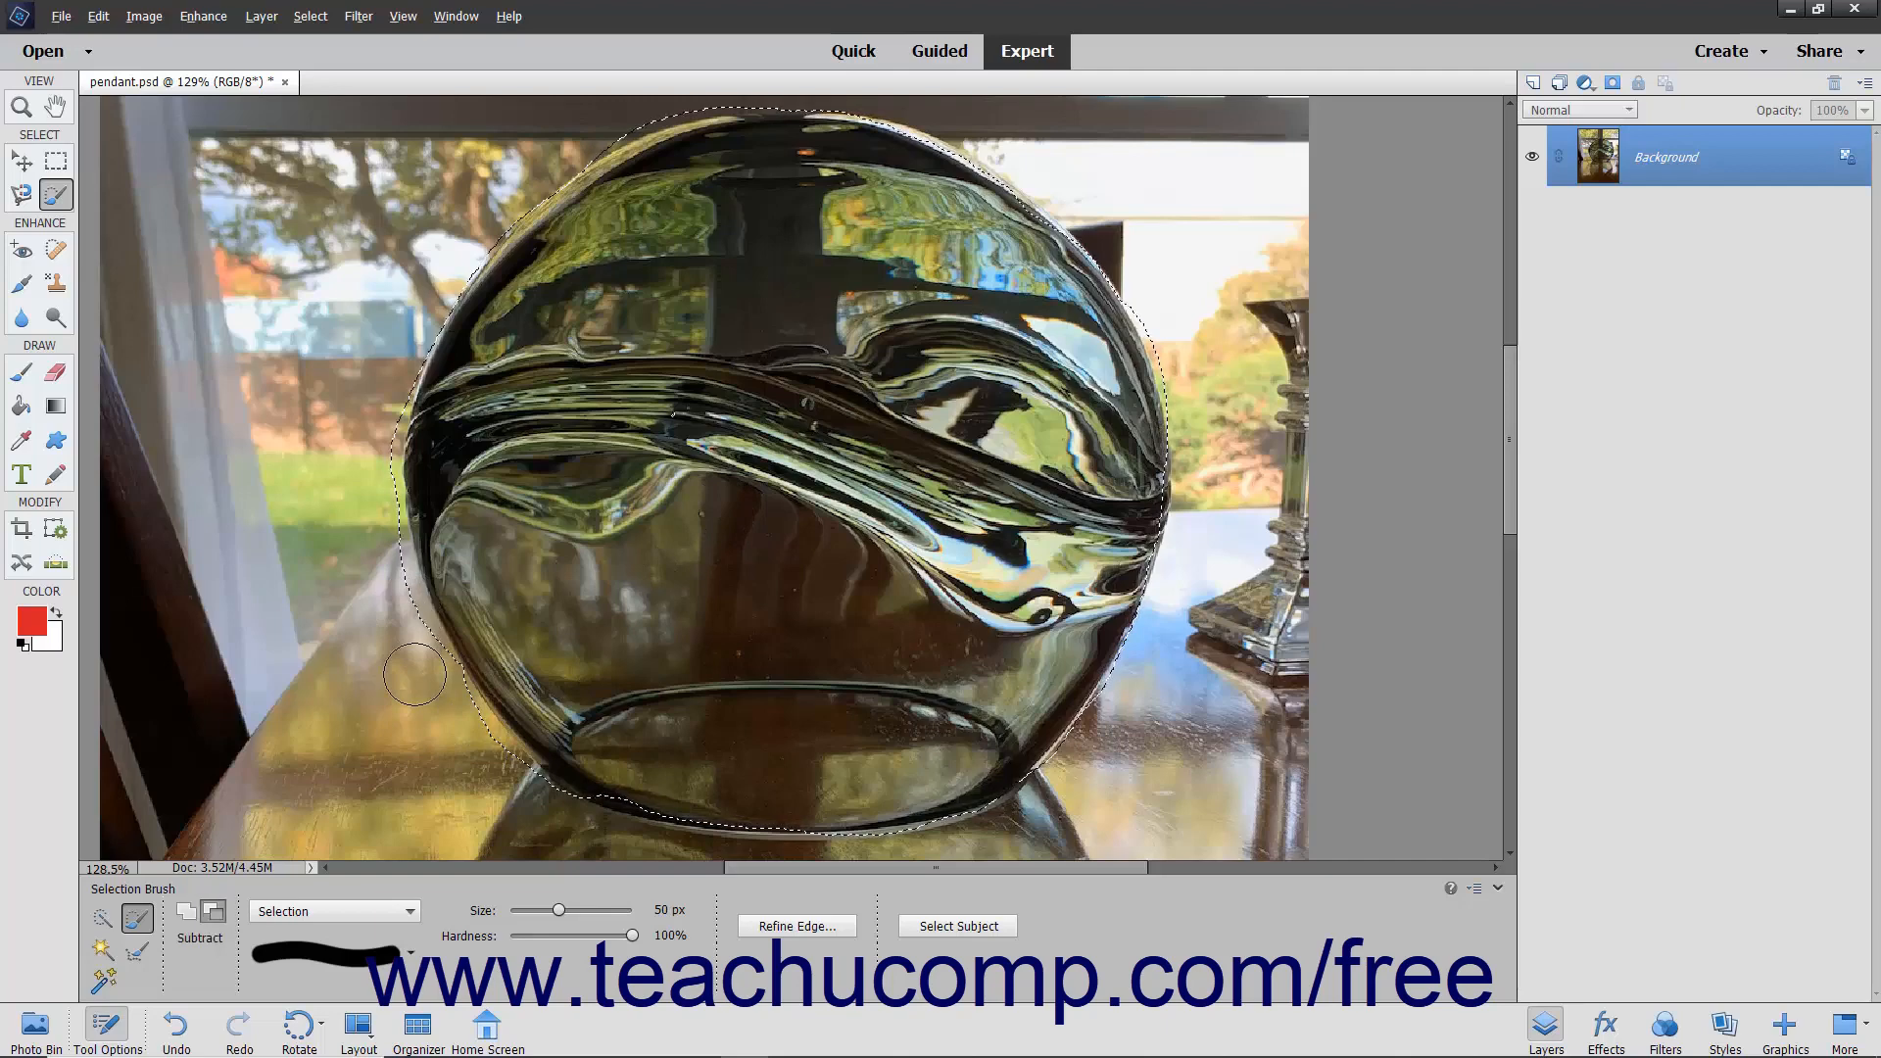
mouse_move(390, 626)
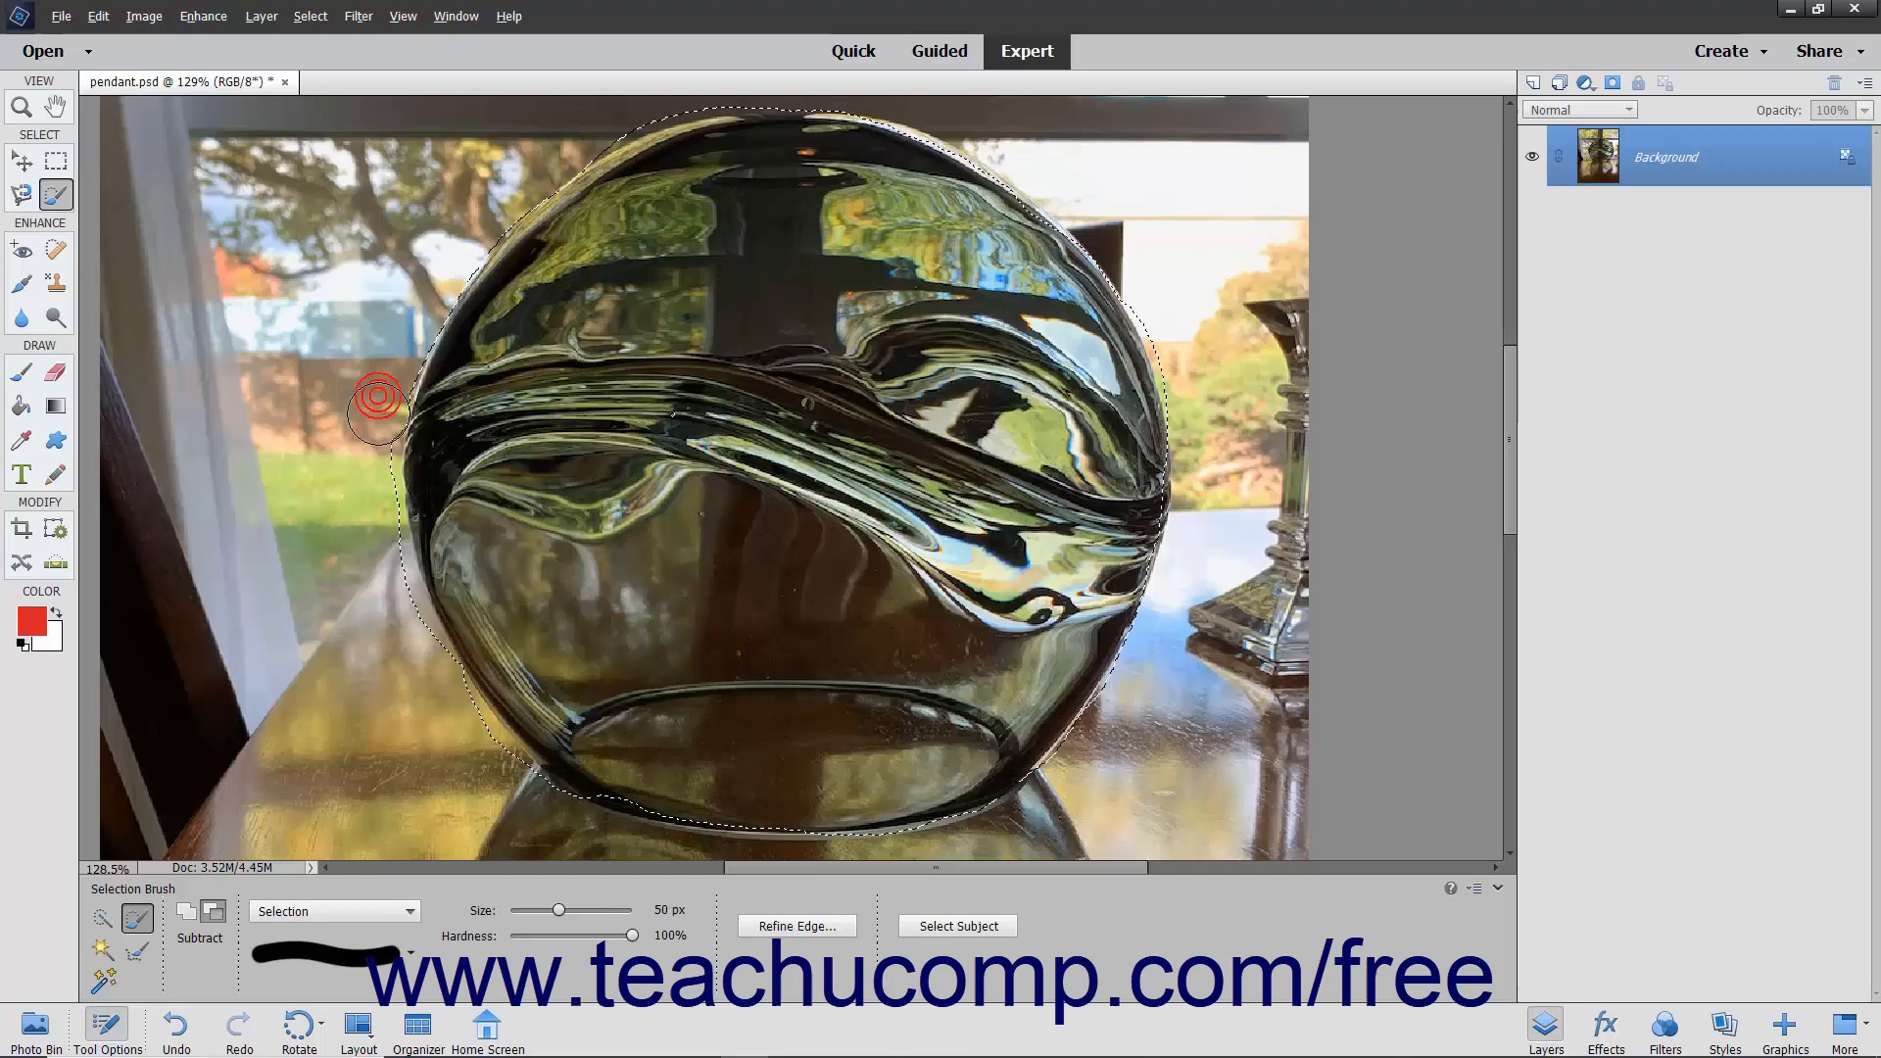
mouse_move(378, 516)
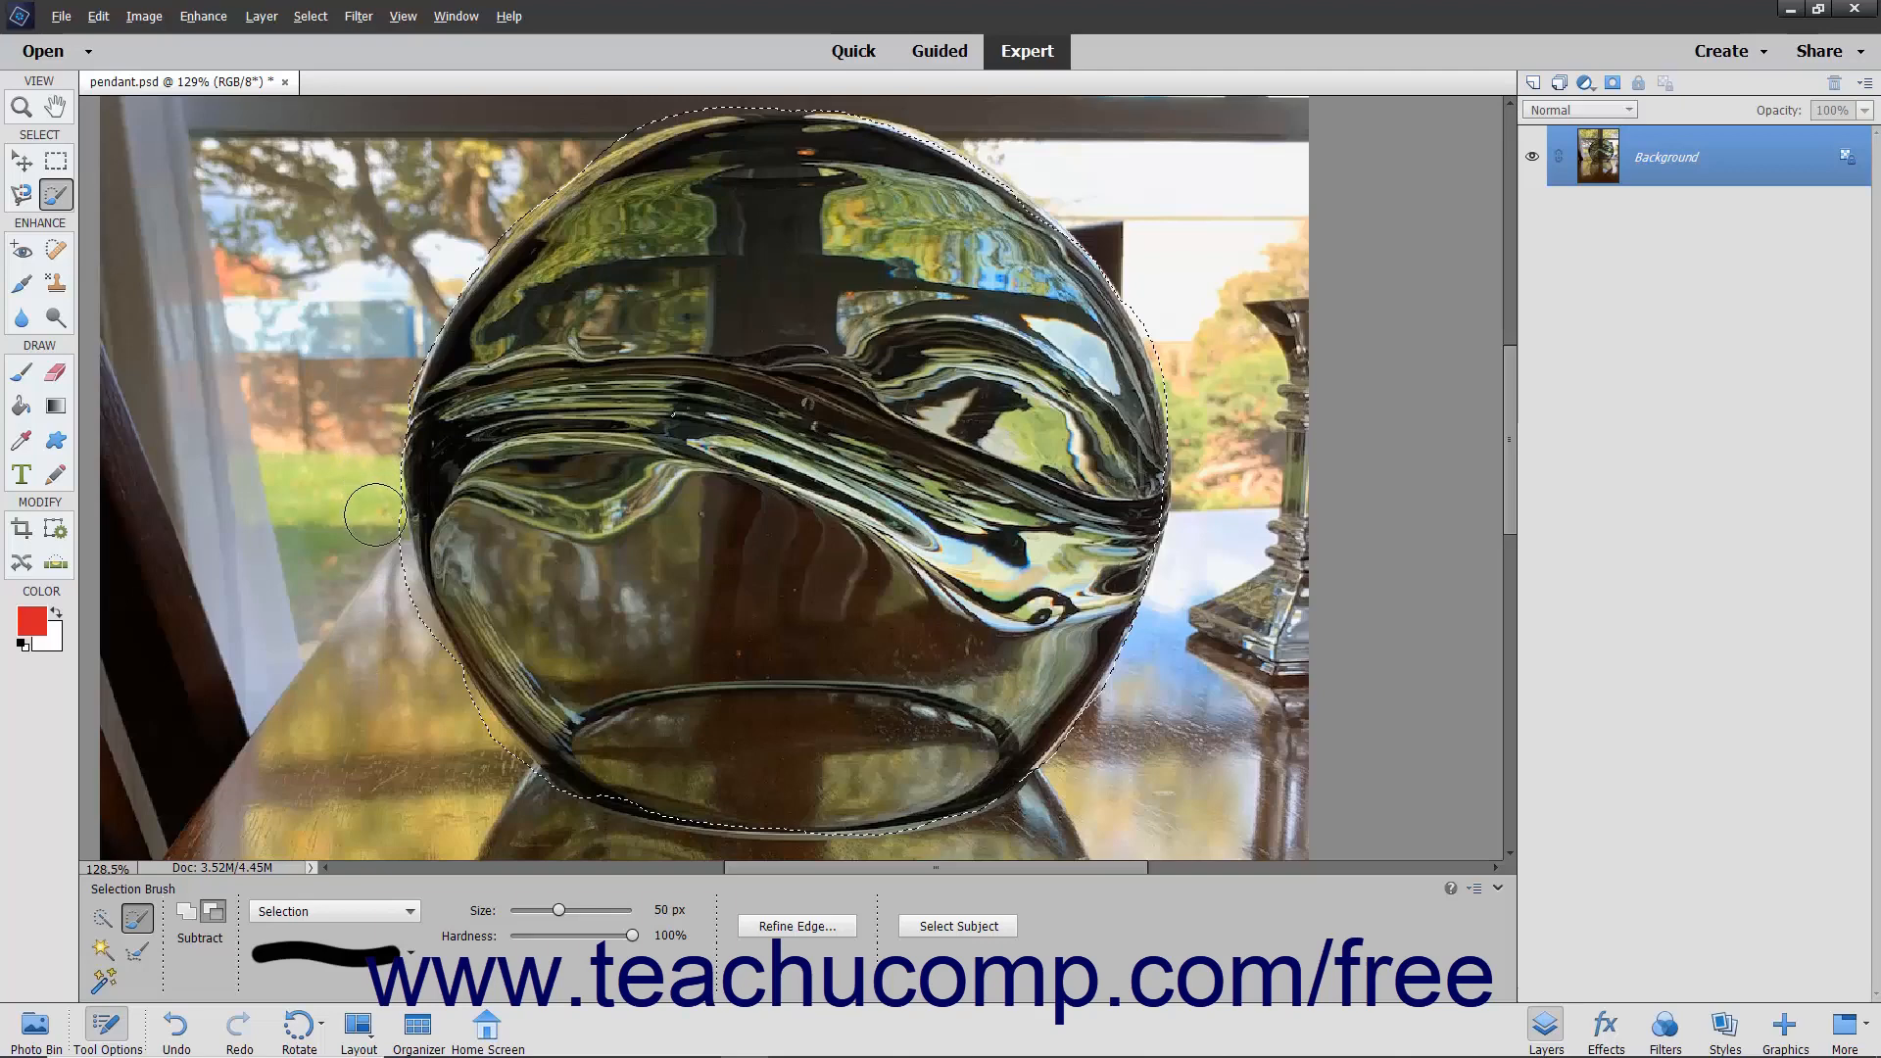
mouse_move(412, 639)
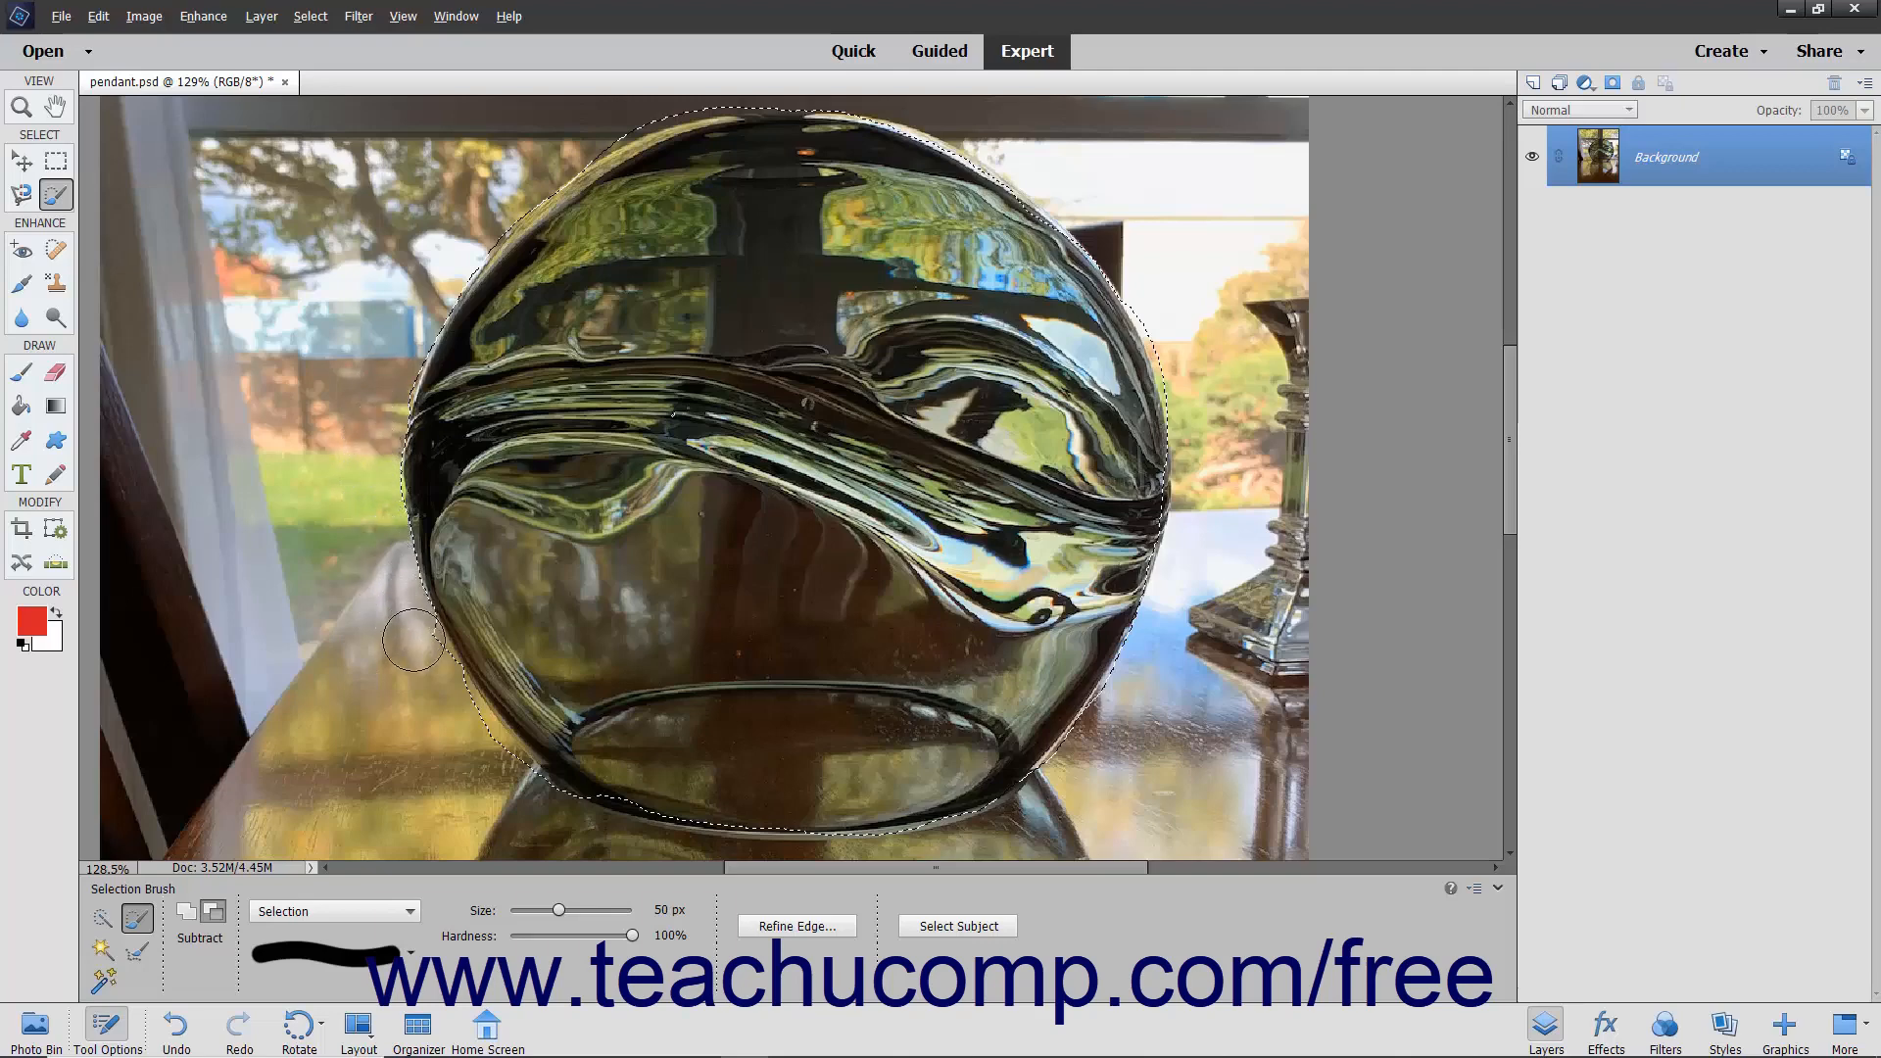
mouse_move(486, 764)
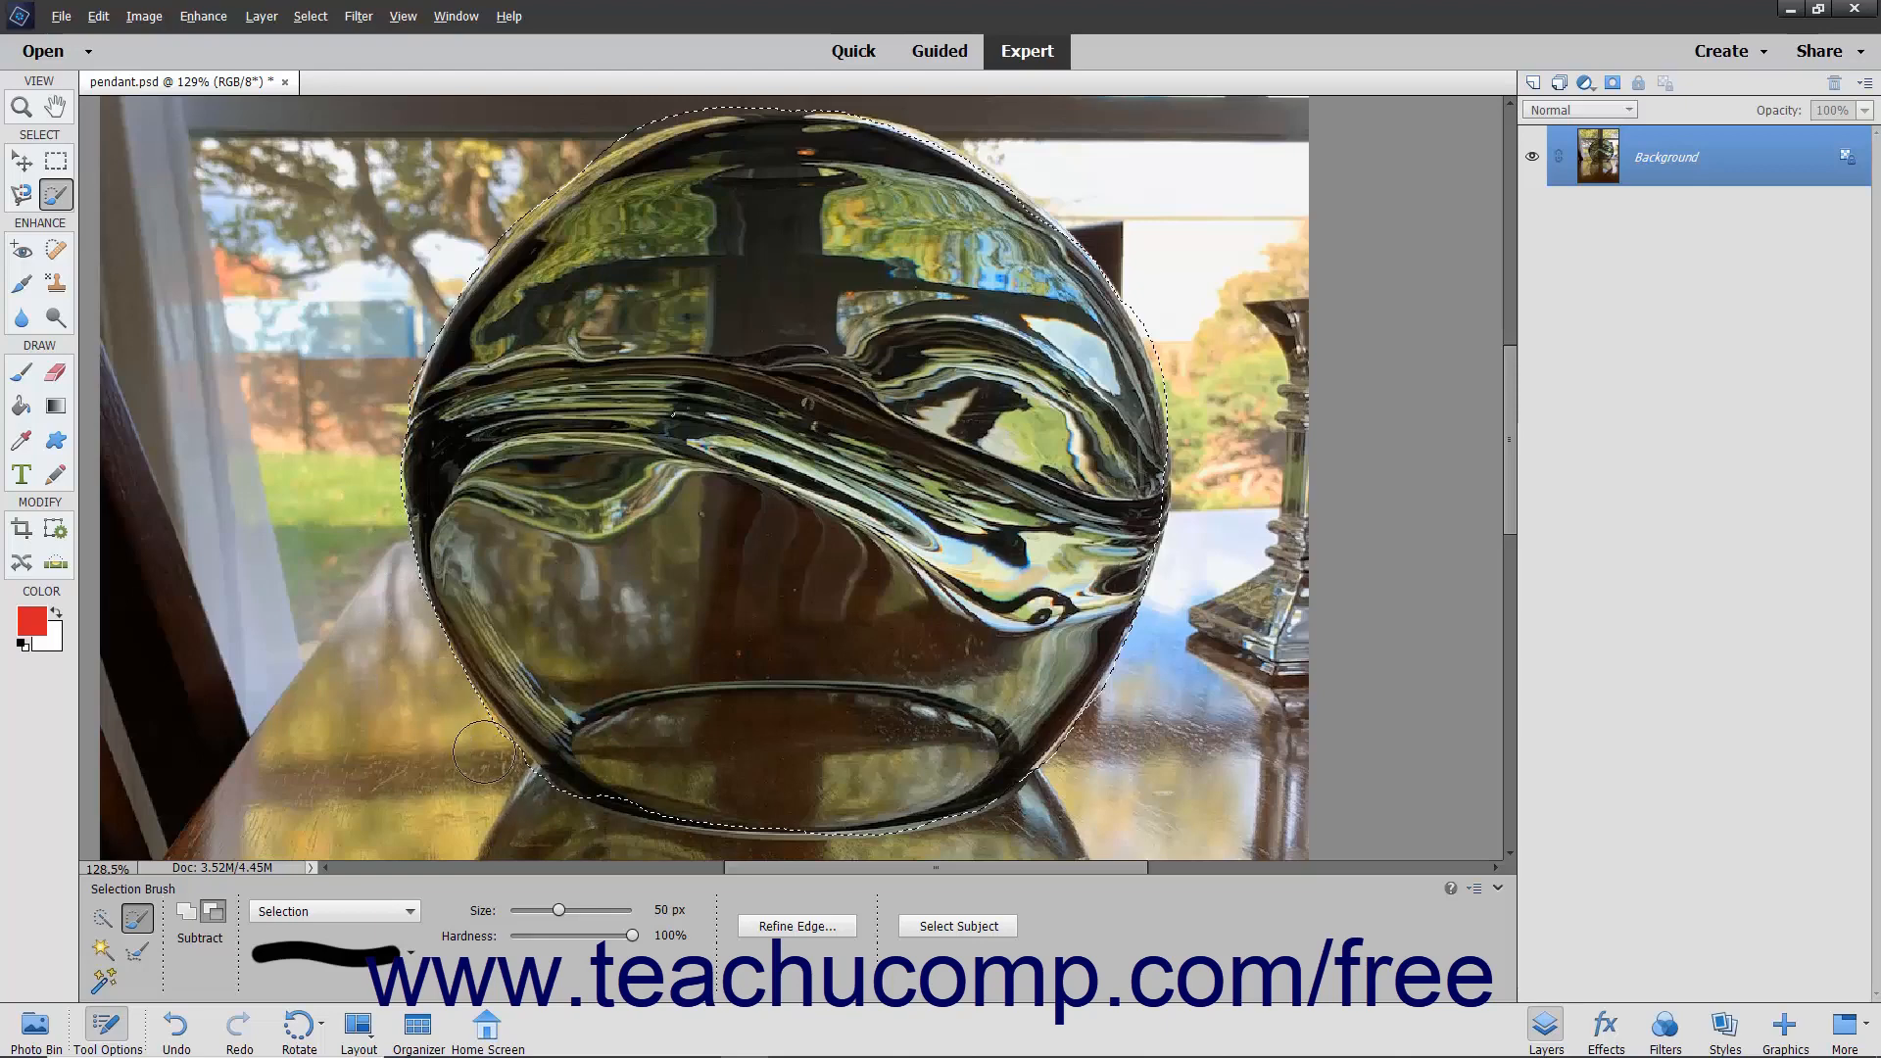
mouse_move(491, 764)
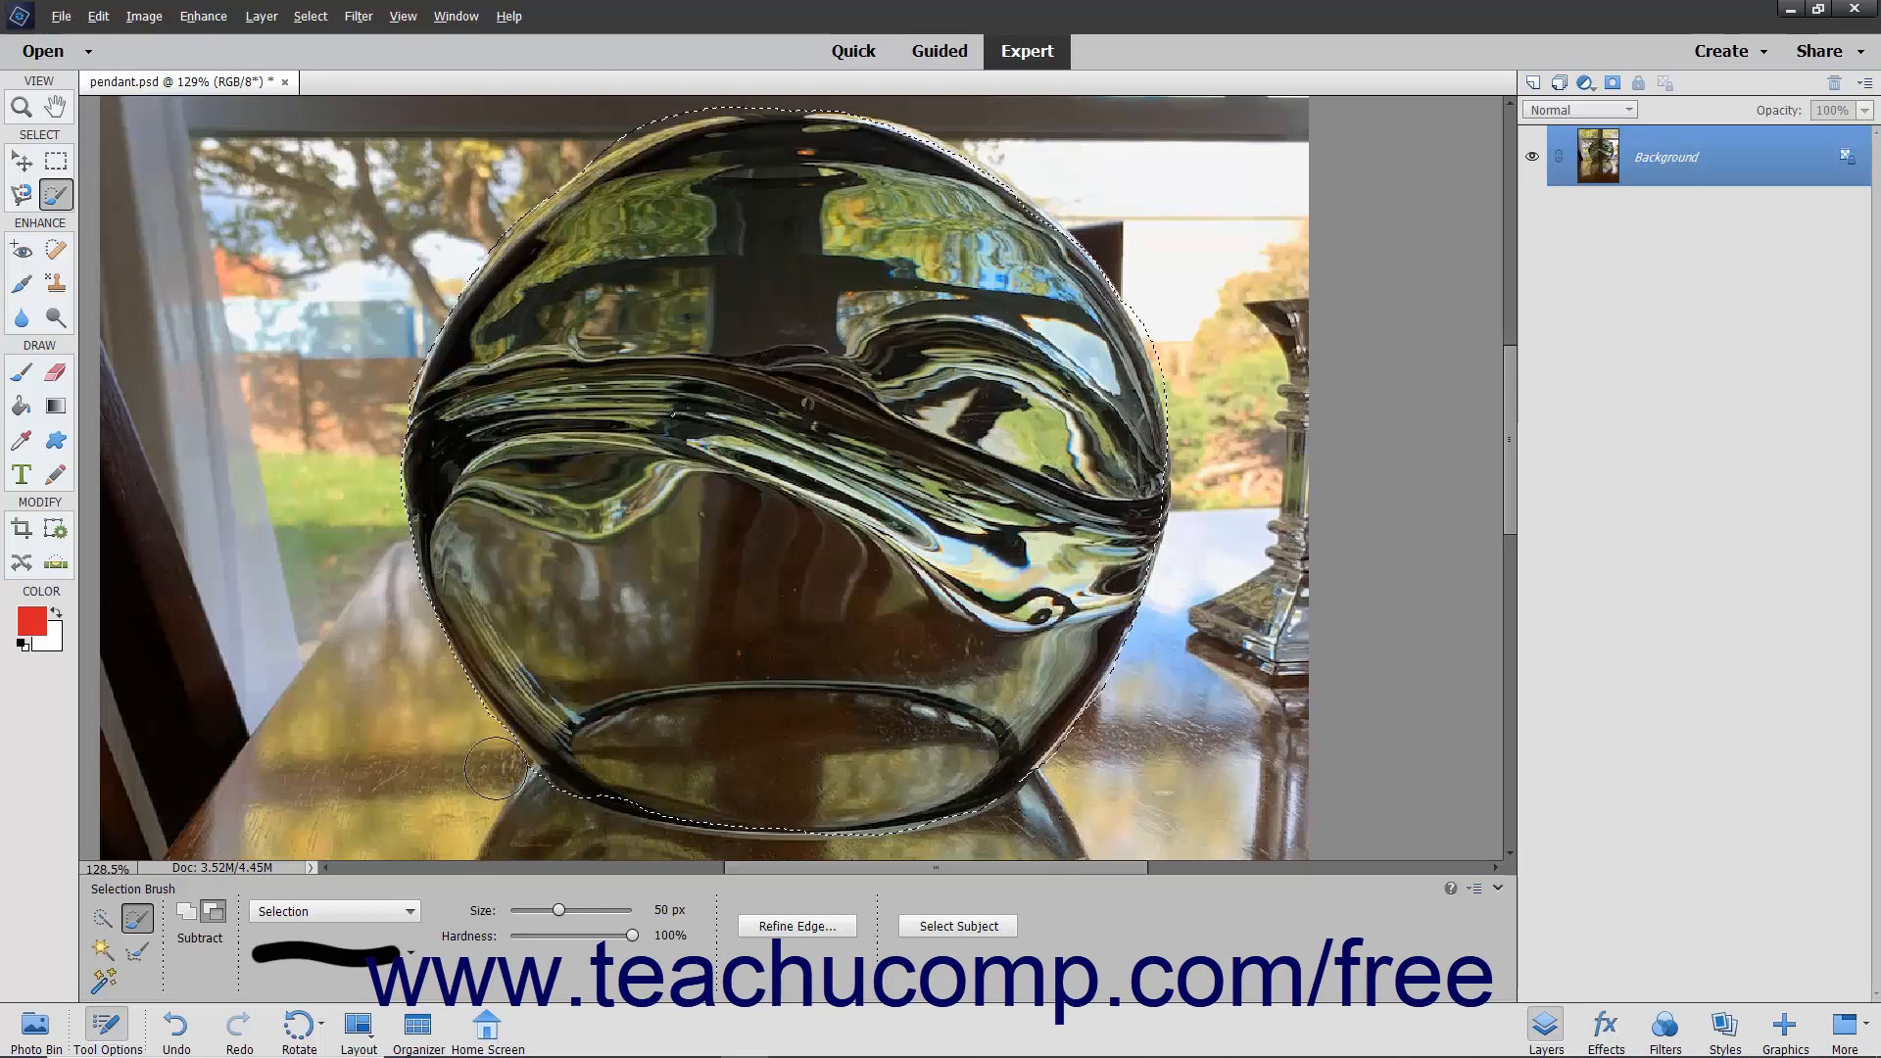
mouse_move(432, 720)
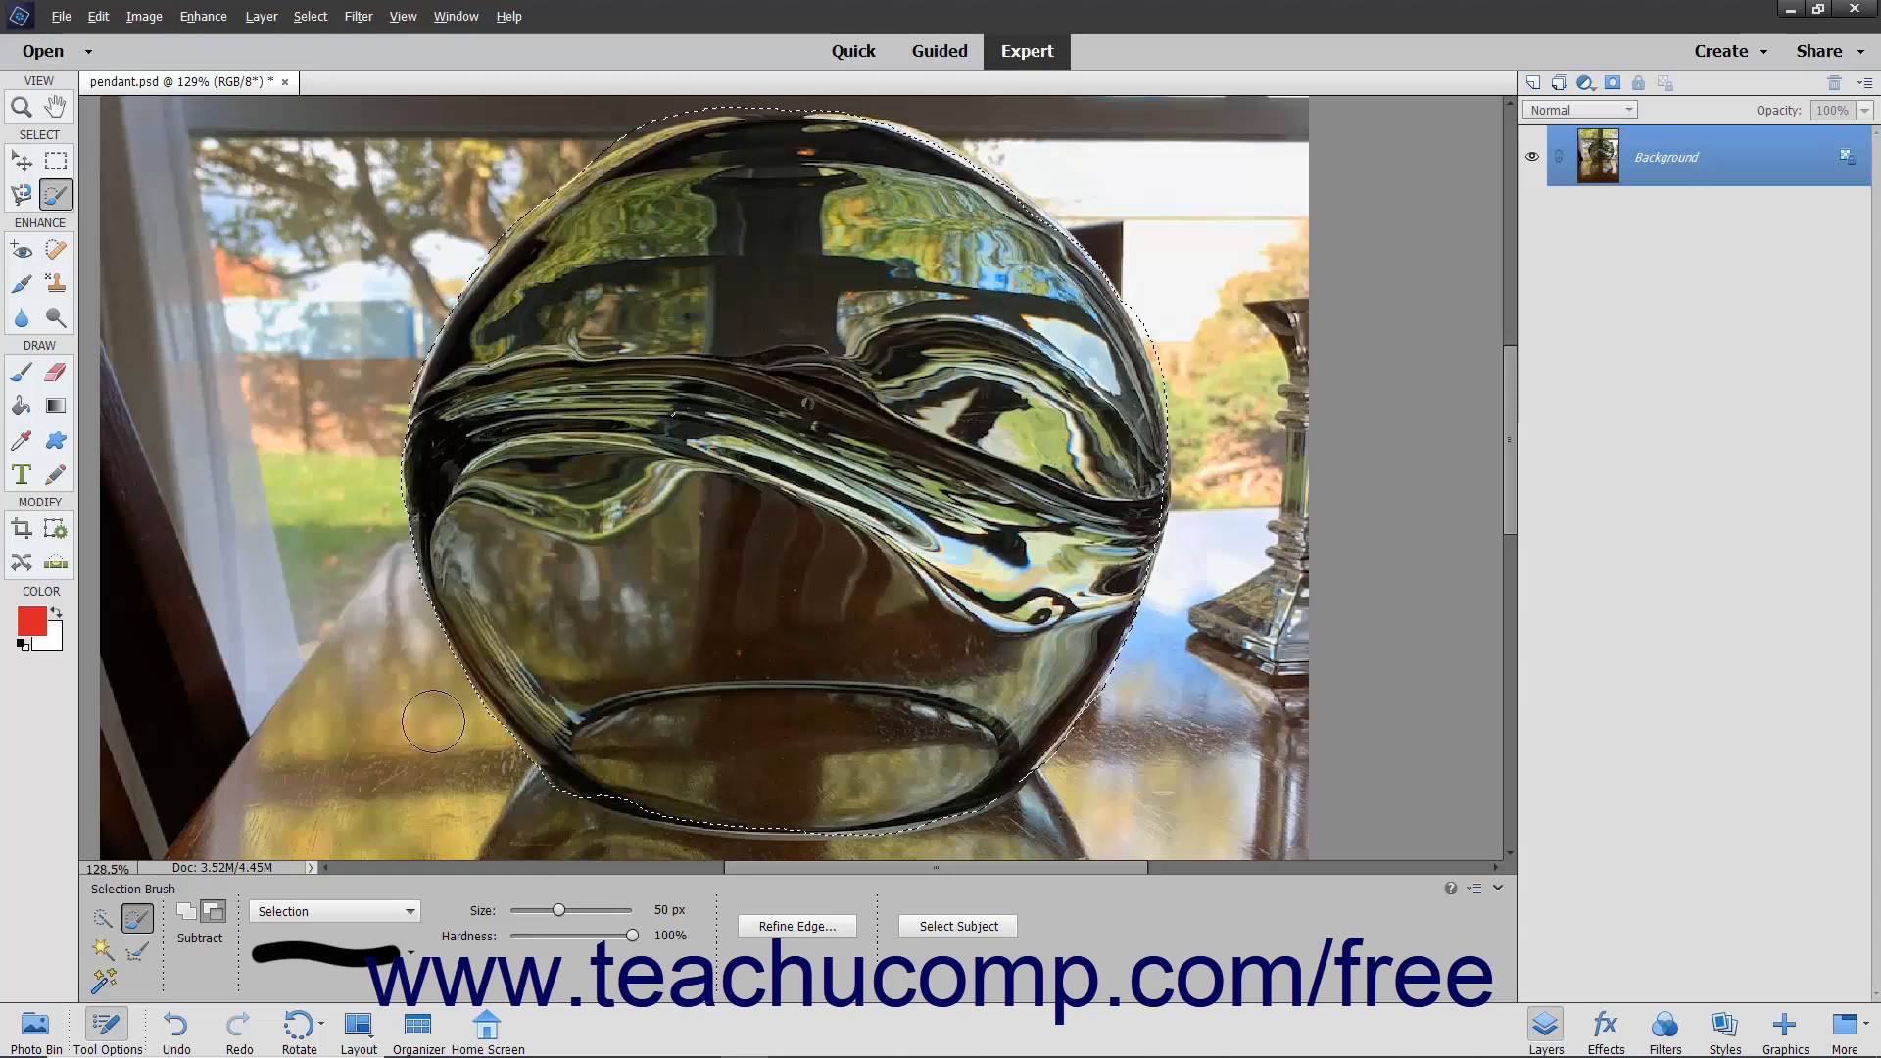
left_click(186, 912)
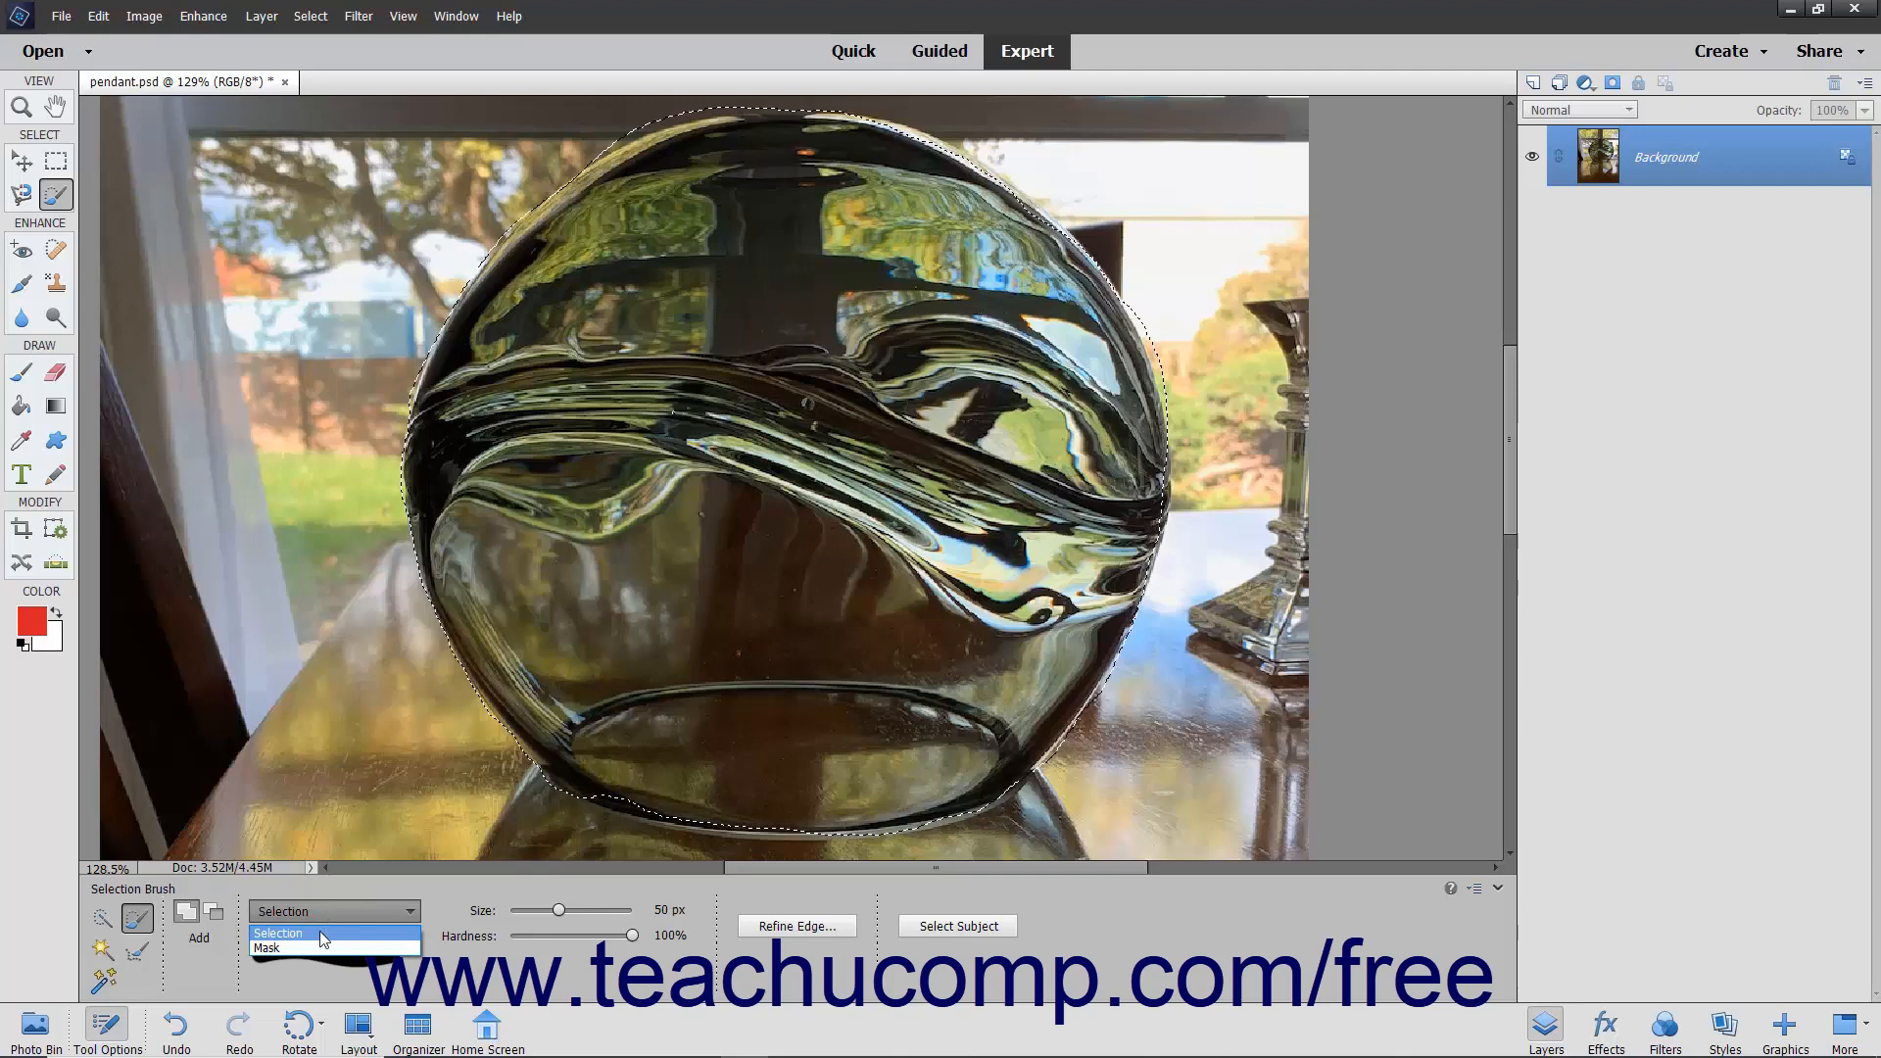
left_click(278, 934)
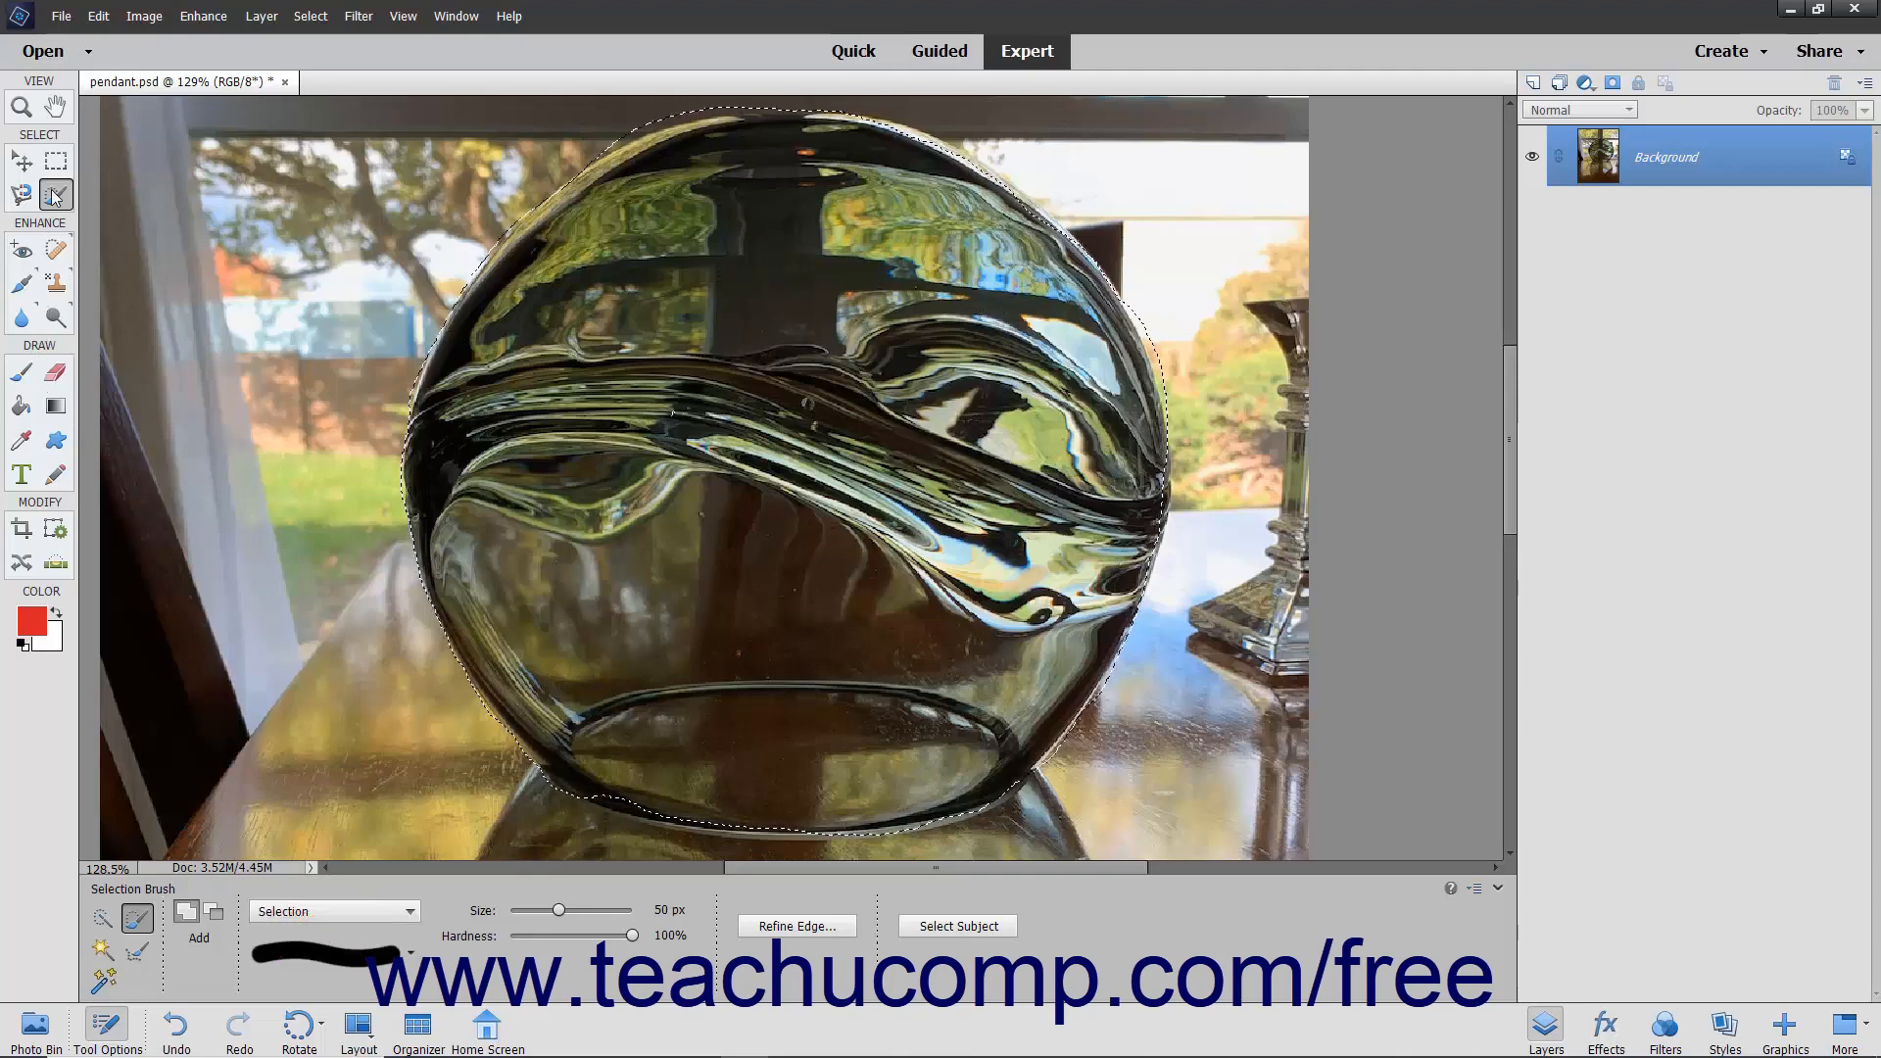
mouse_move(167, 303)
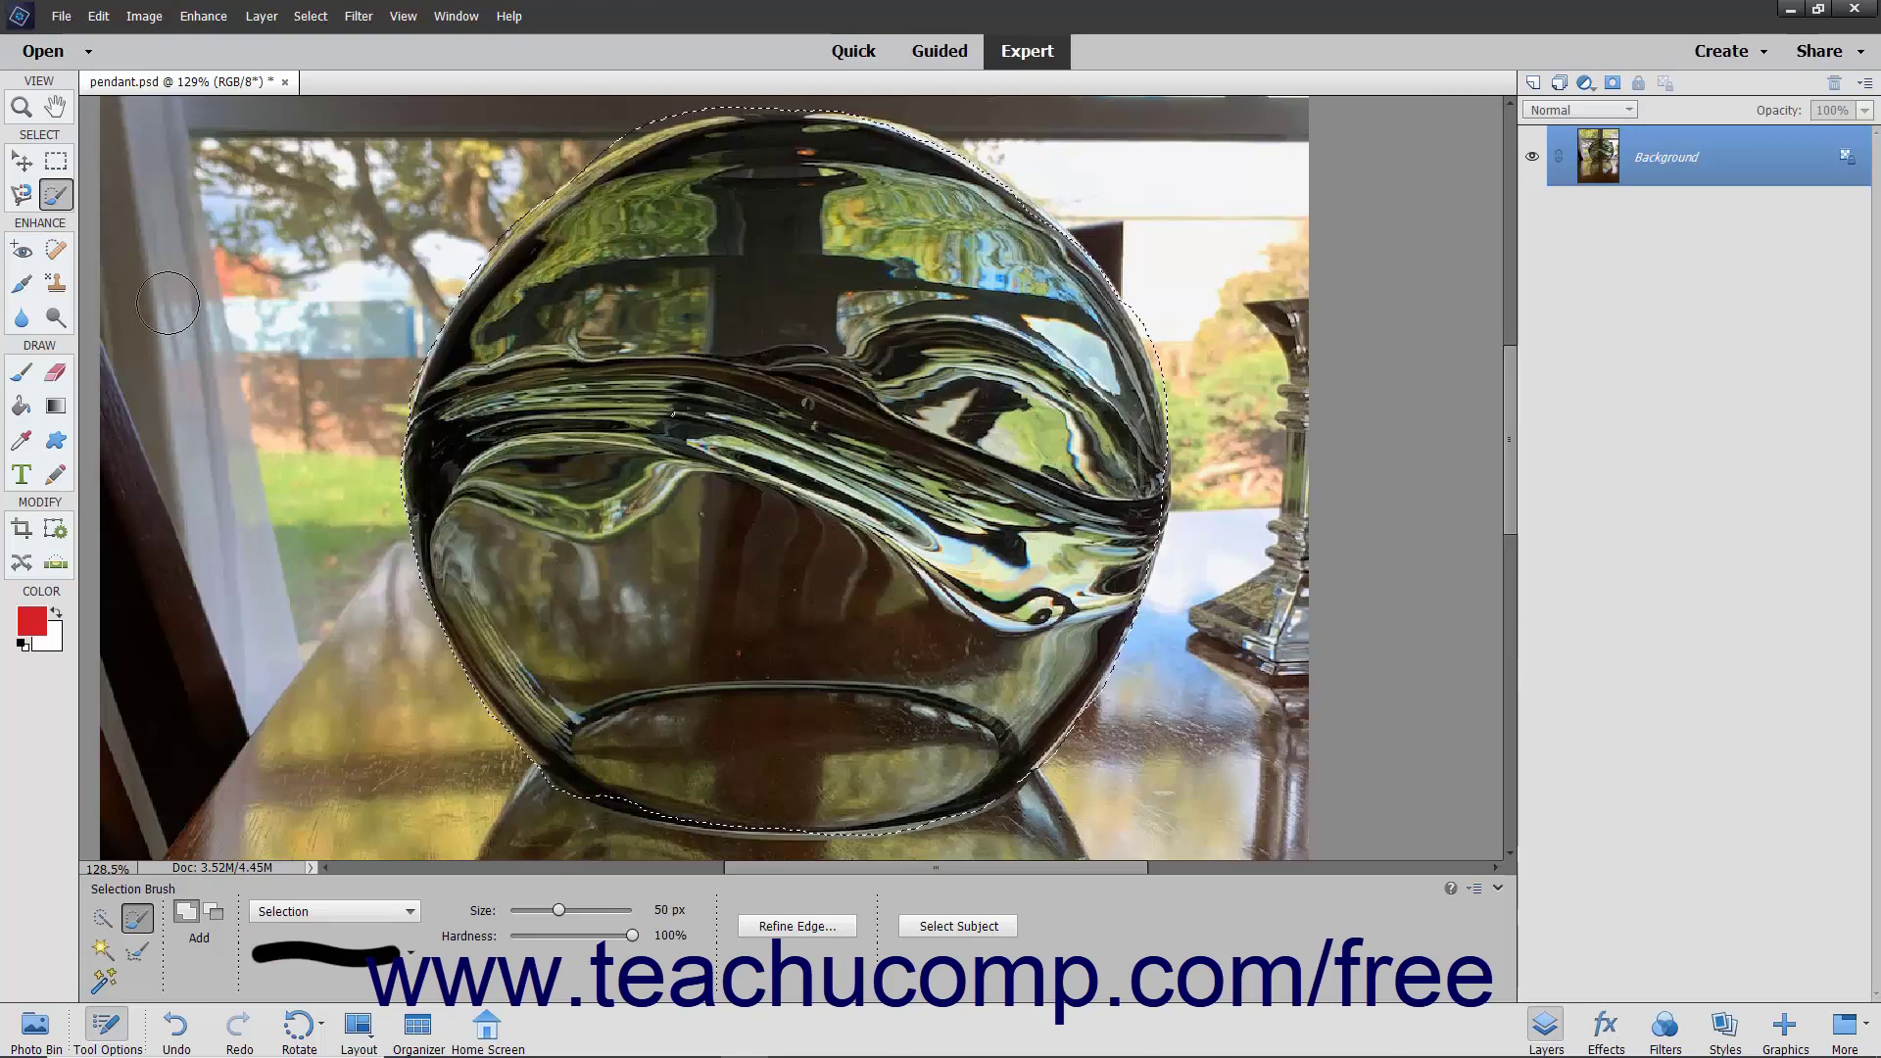